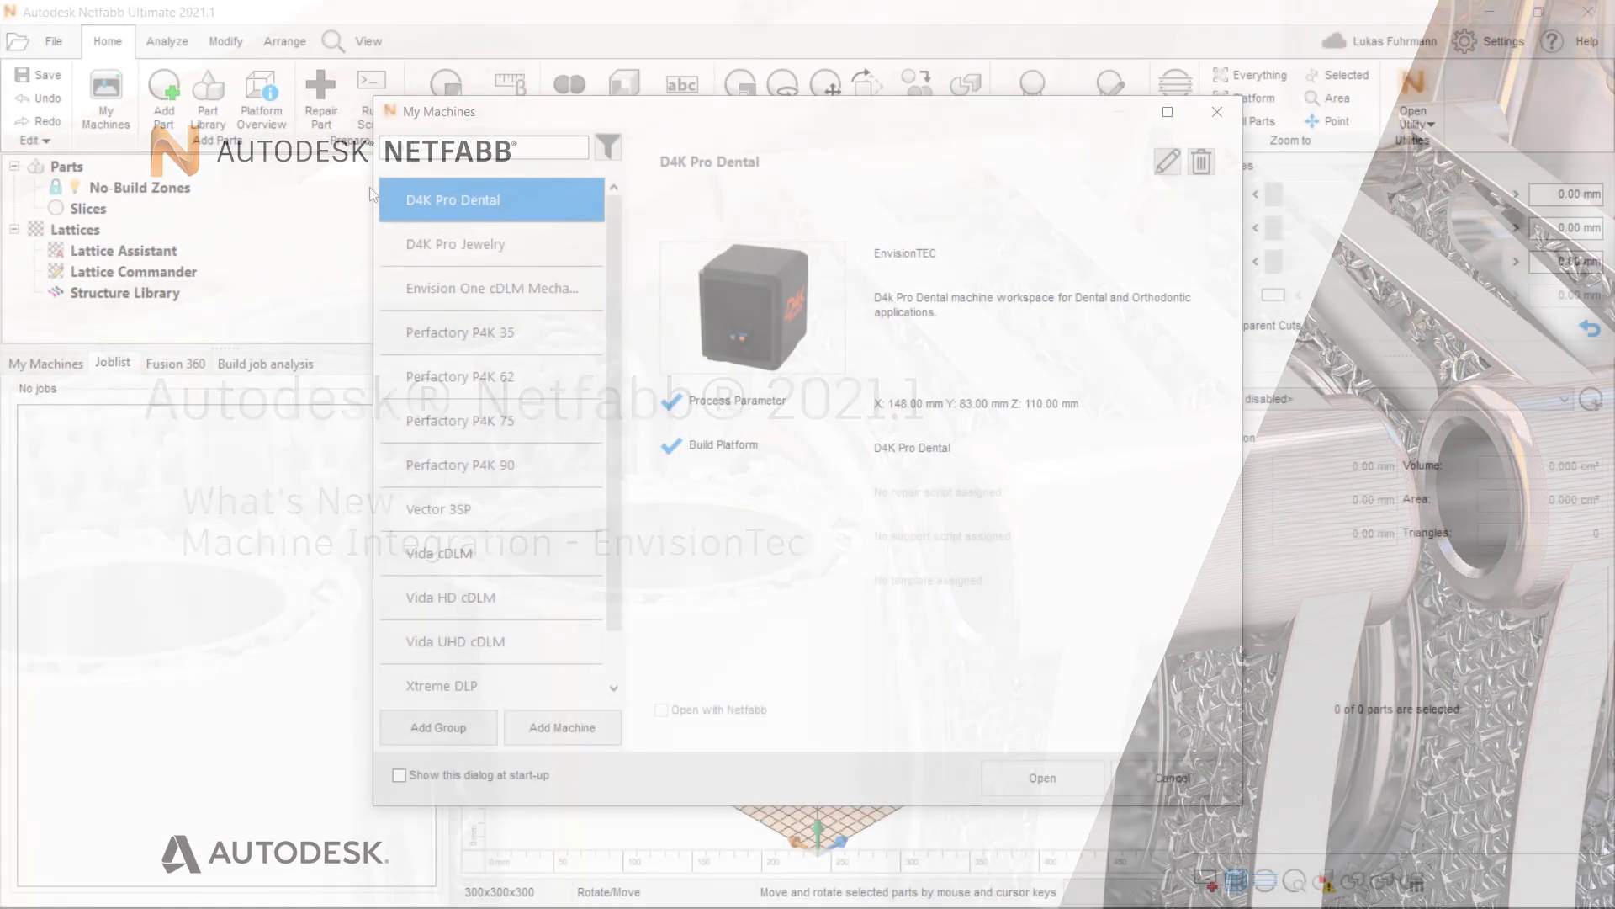
Step: Browse the Envision One cDLM Mechanical and Perfactory P4K 35/62/75/90 machine workspaces, then close the list
left_click(489, 288)
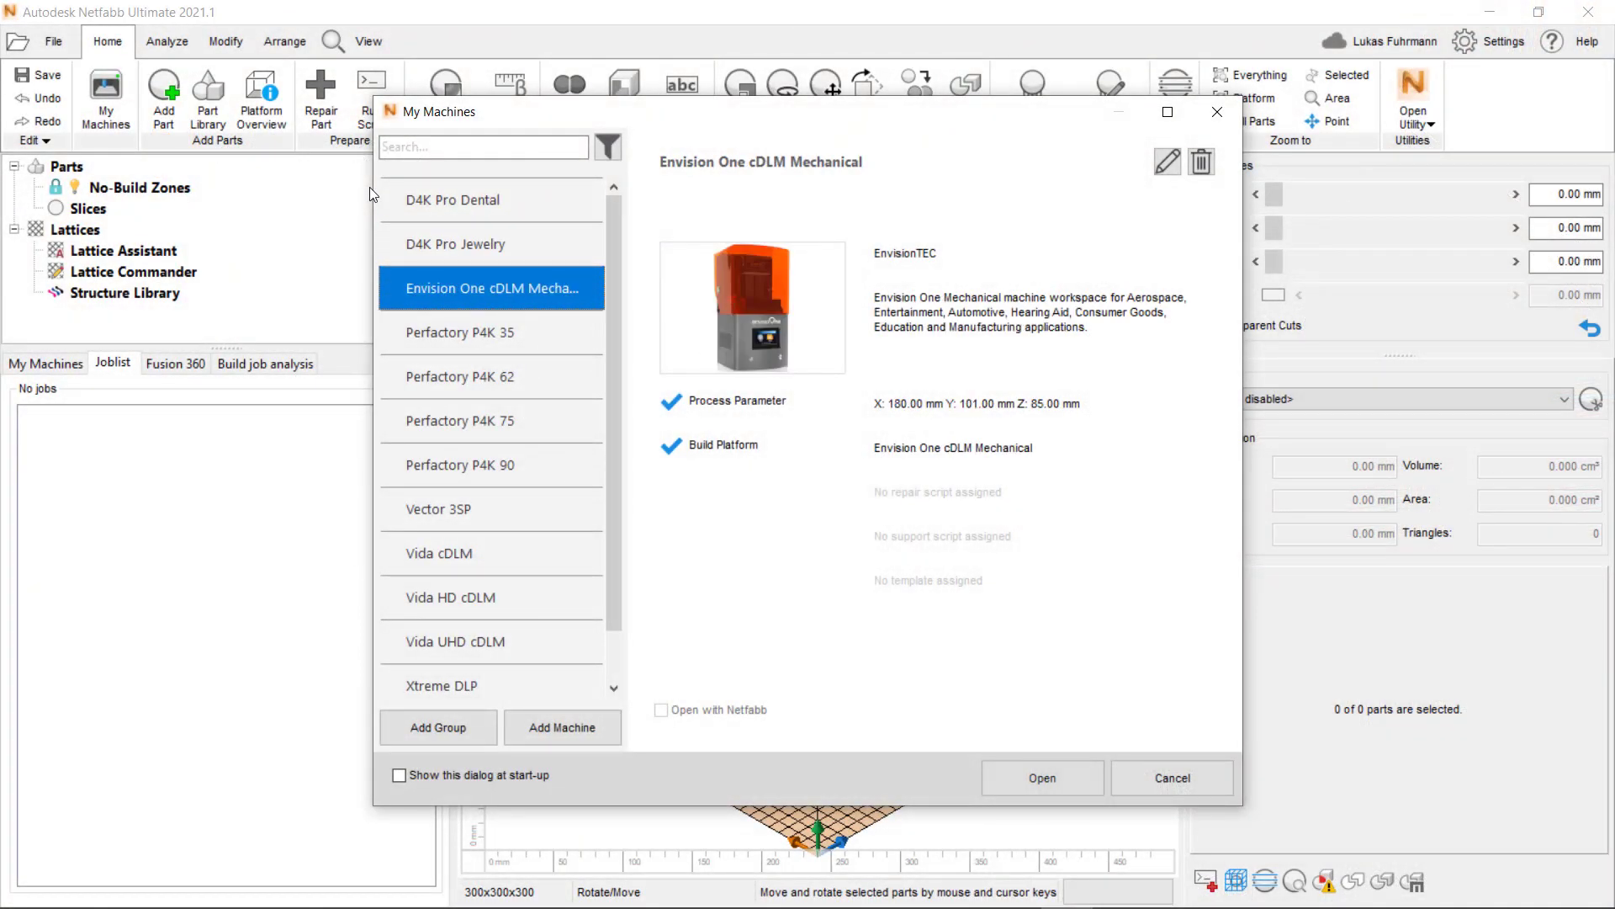
left_click(461, 331)
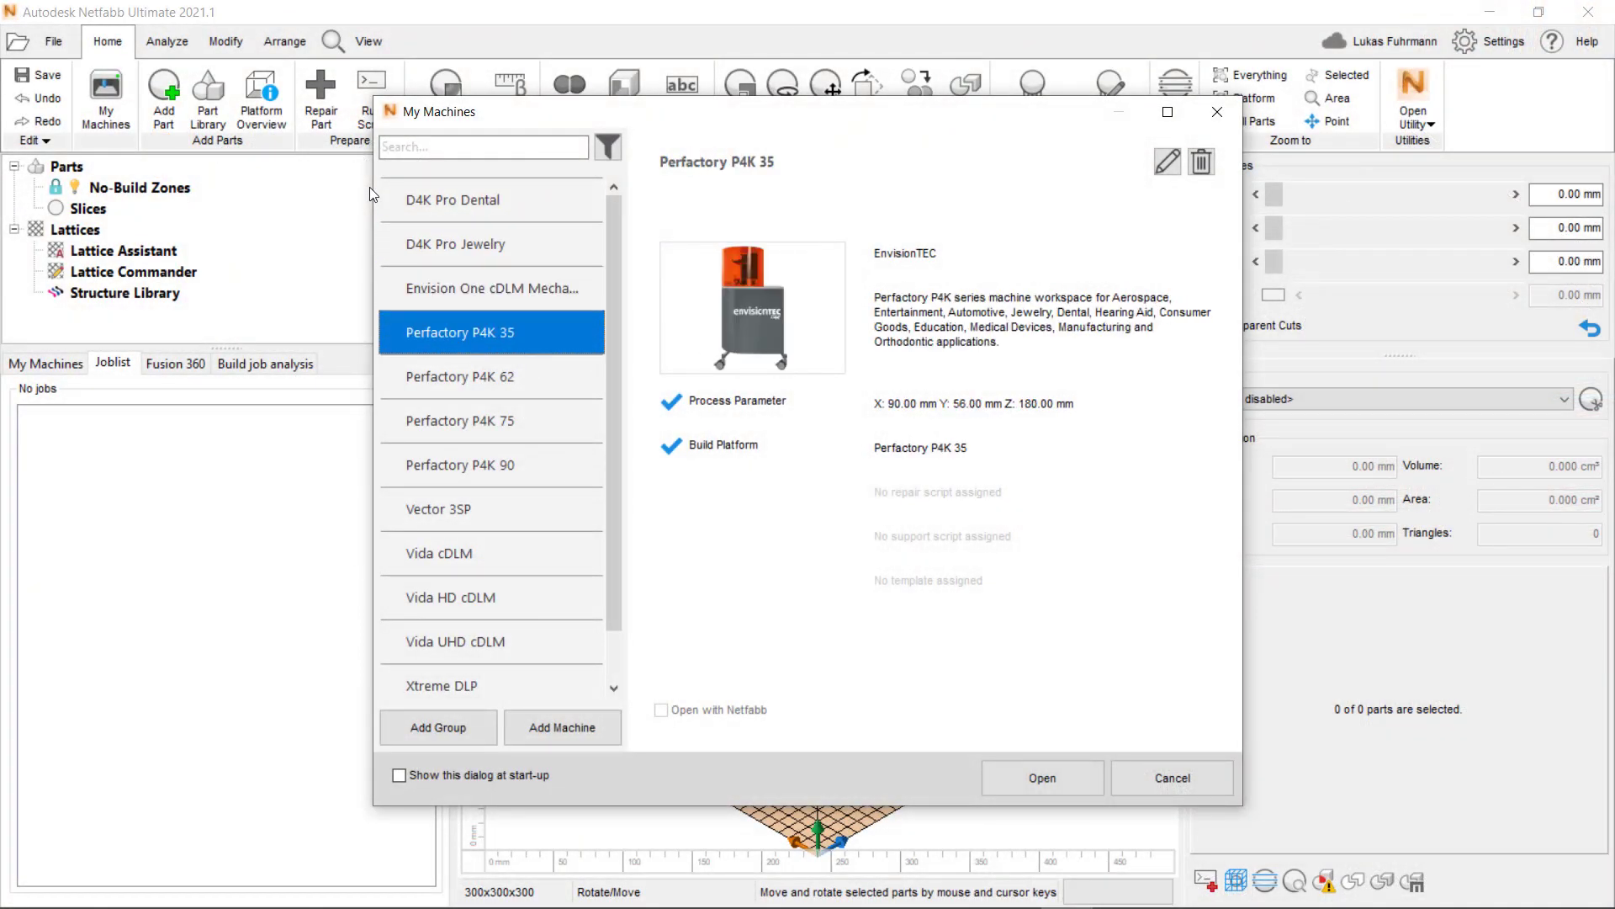
left_click(490, 375)
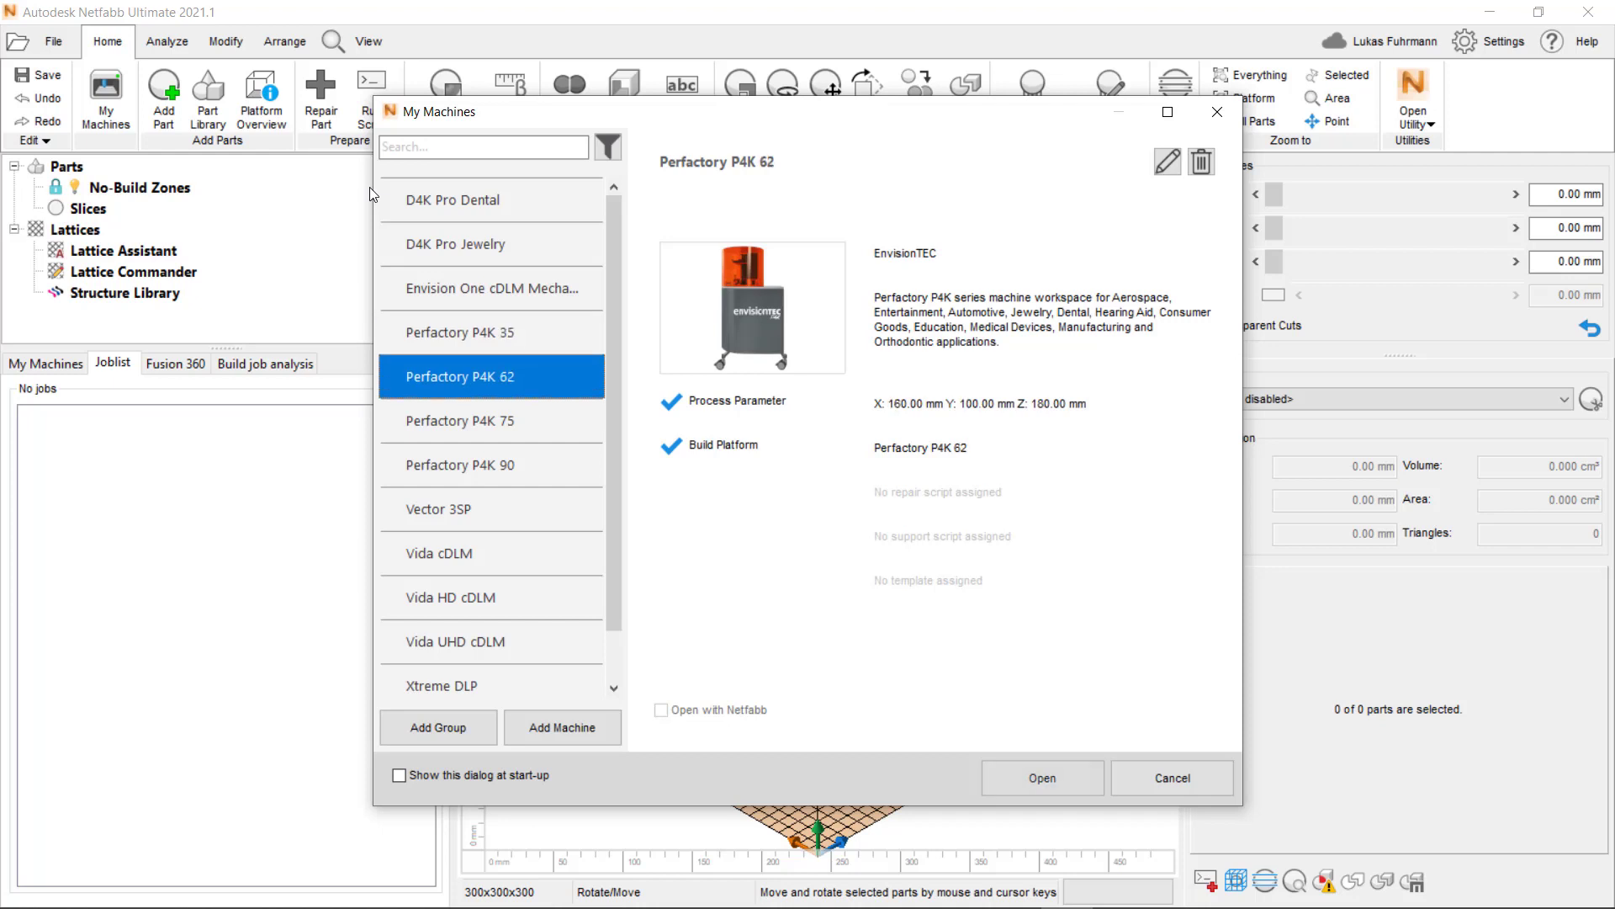
left_click(490, 420)
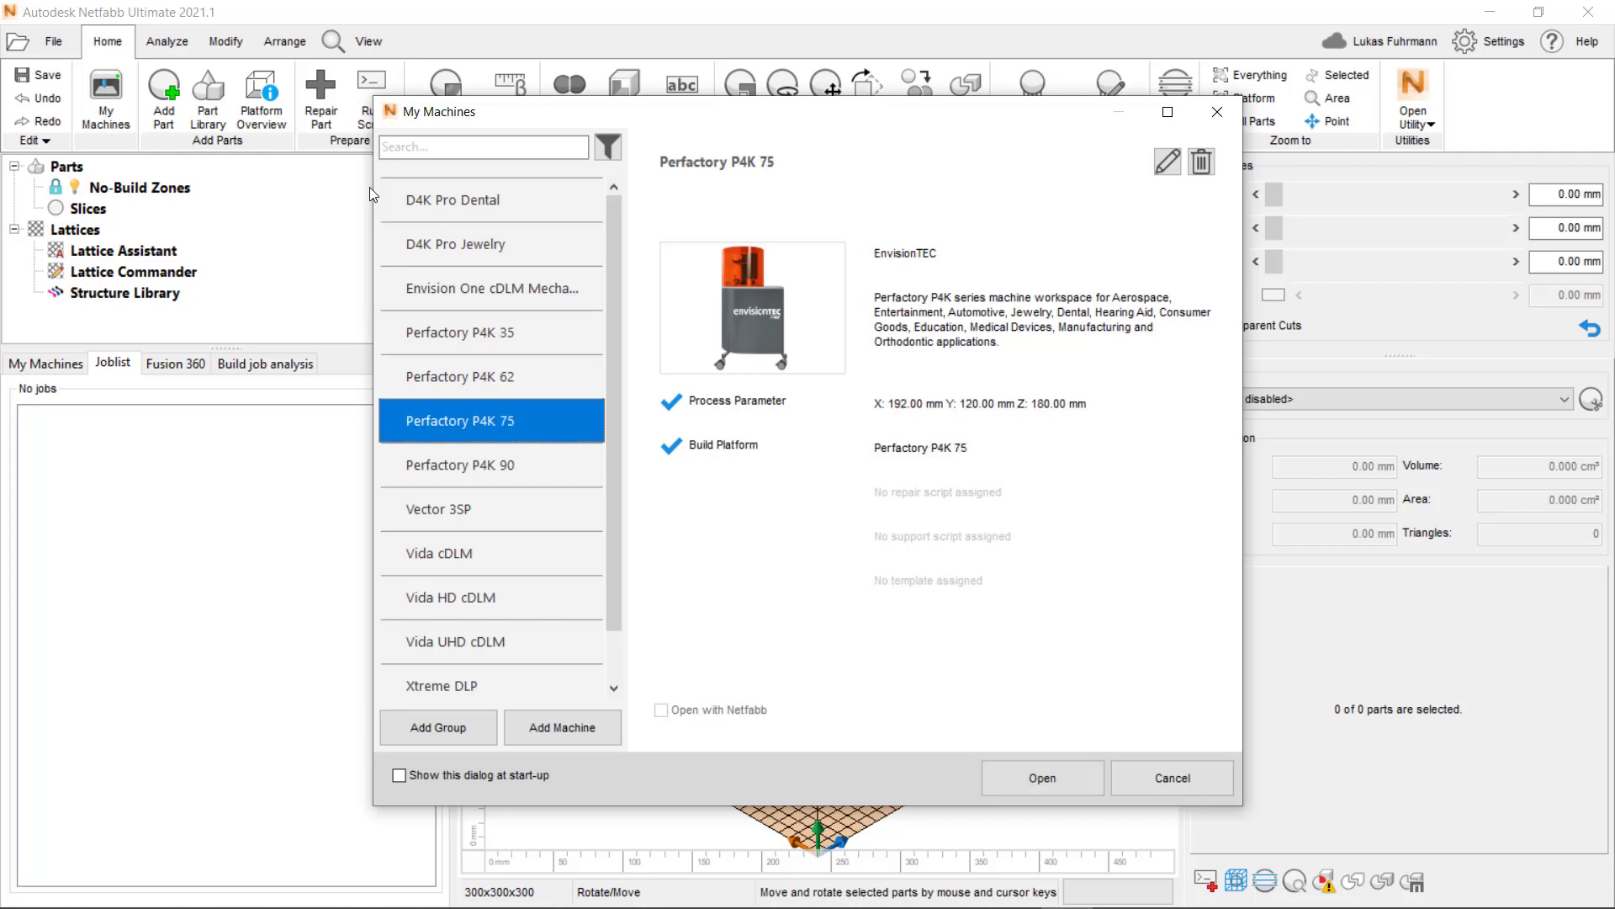
left_click(491, 465)
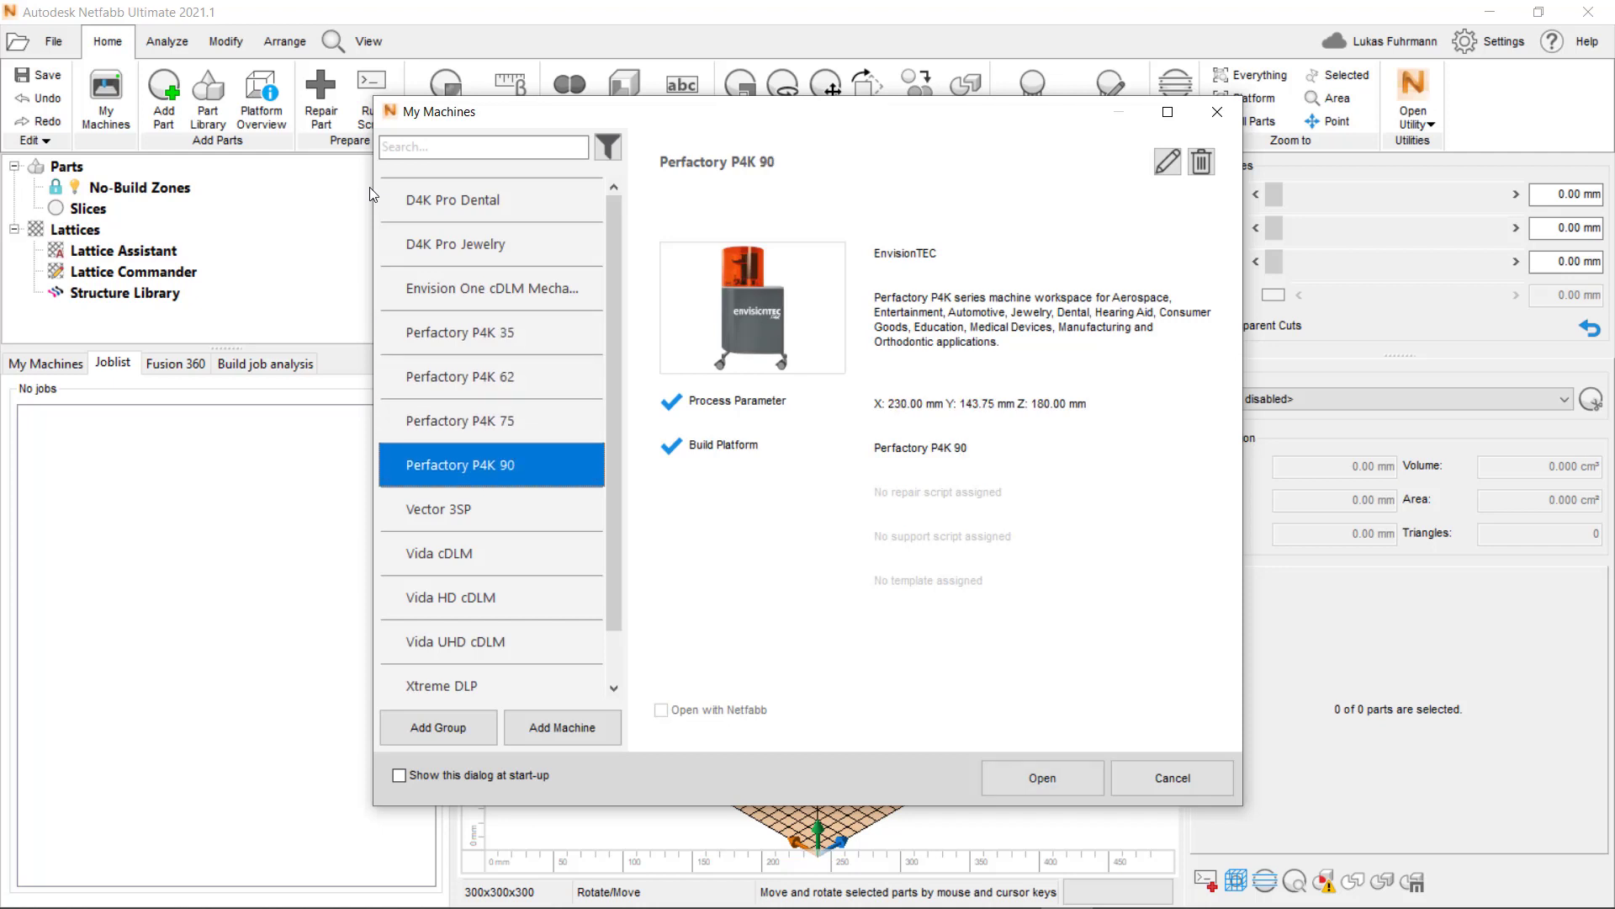
left_click(490, 554)
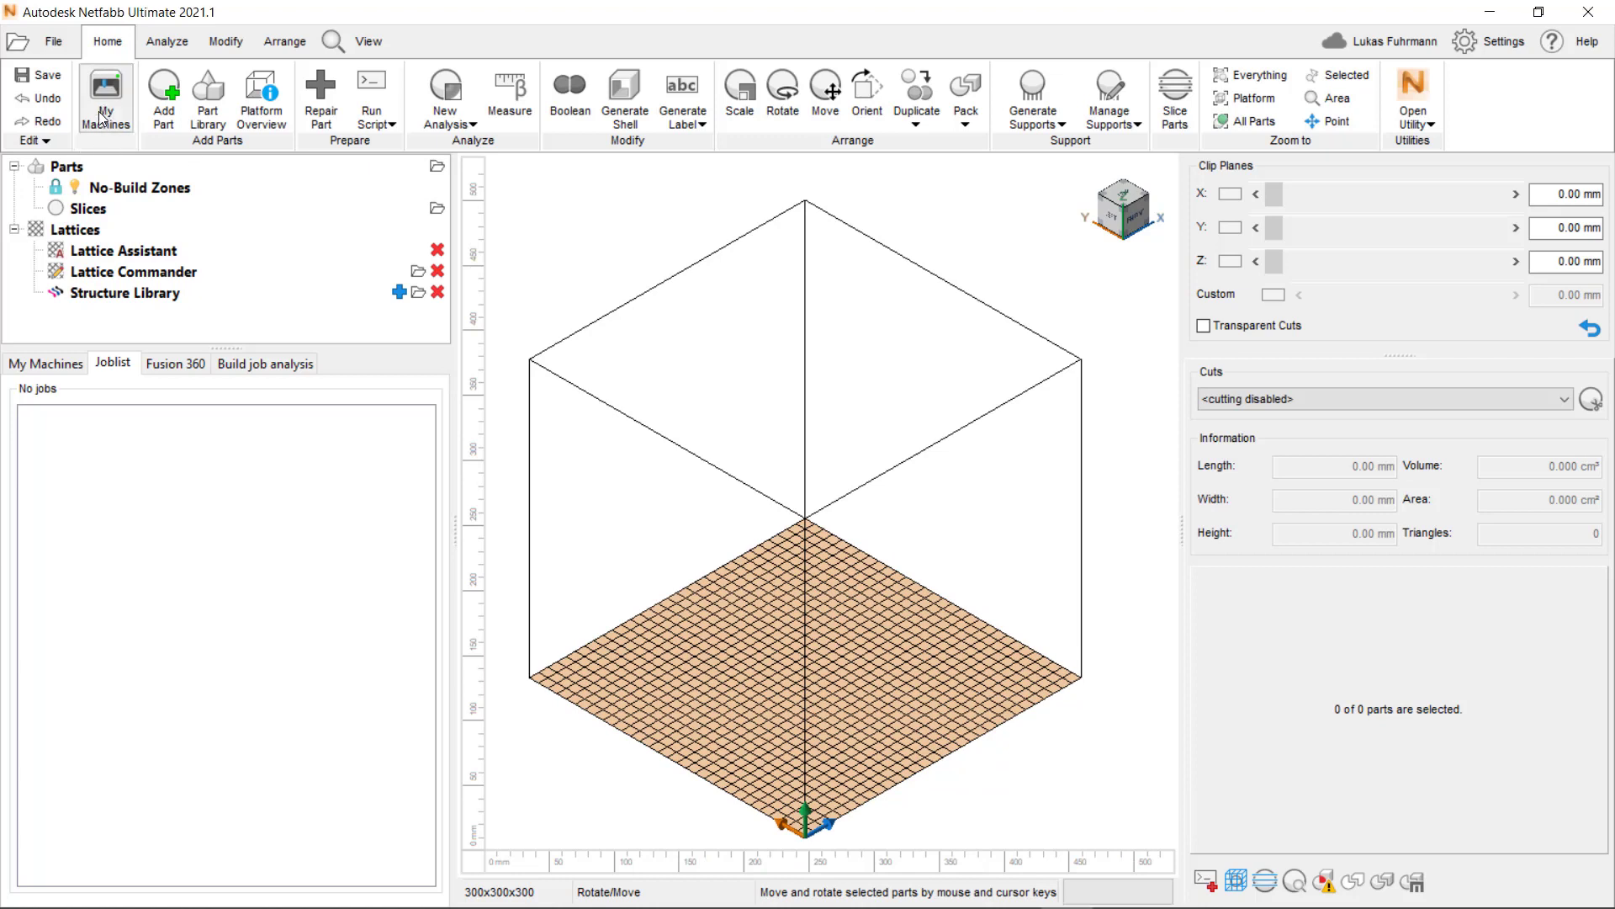
Step: Add Envision One cDLM Mechanical to My Machines and open its workspace
left_click(104, 97)
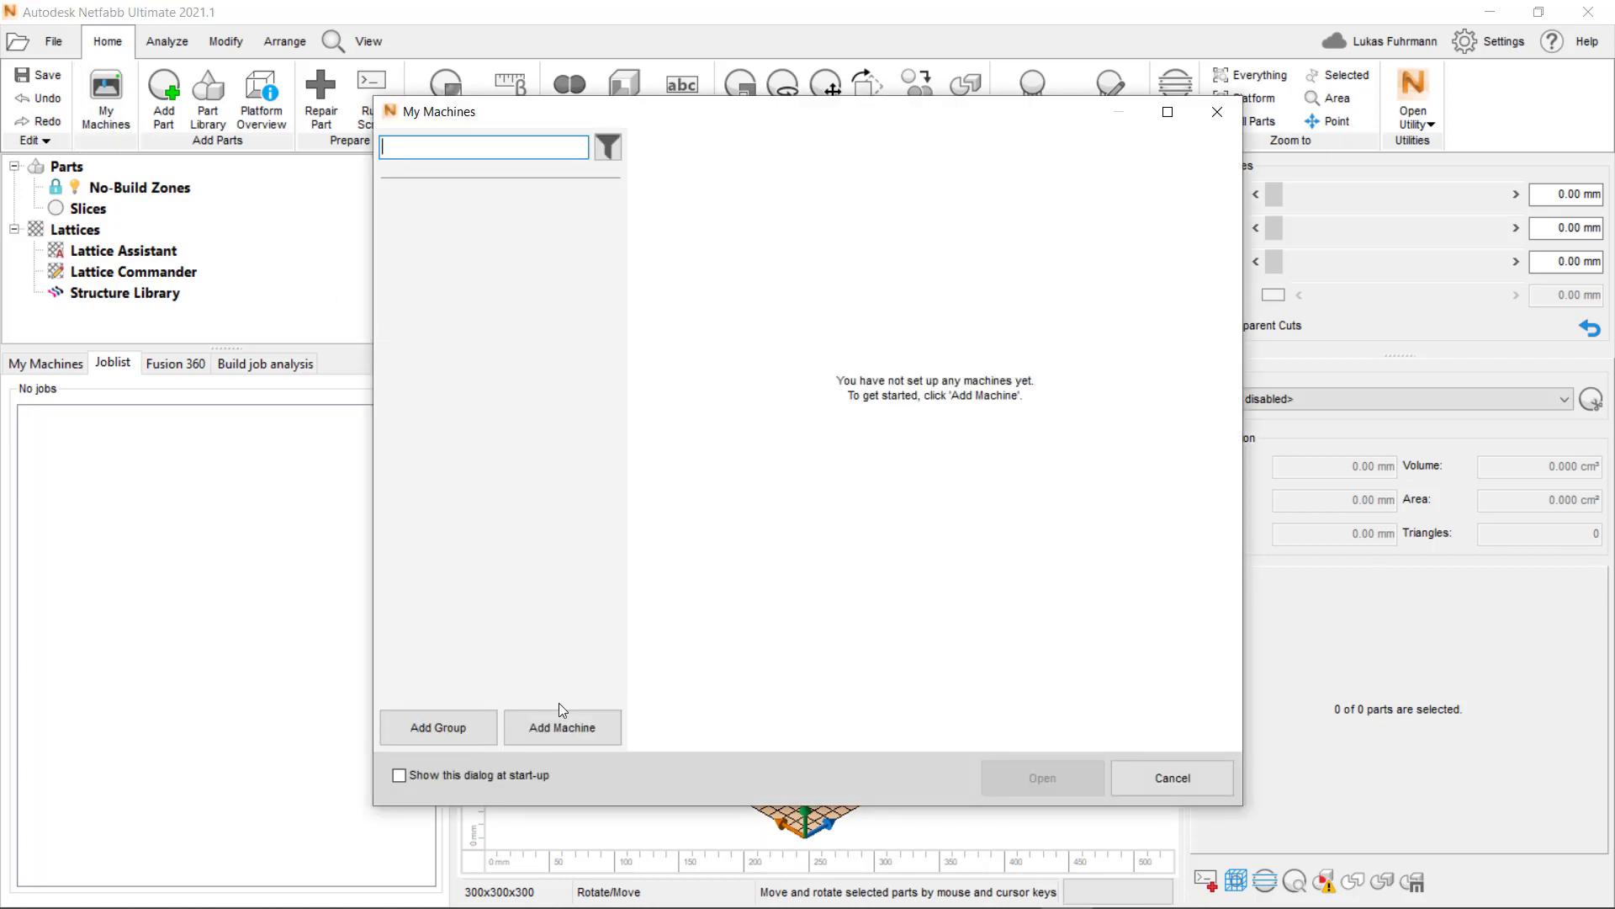
left_click(562, 727)
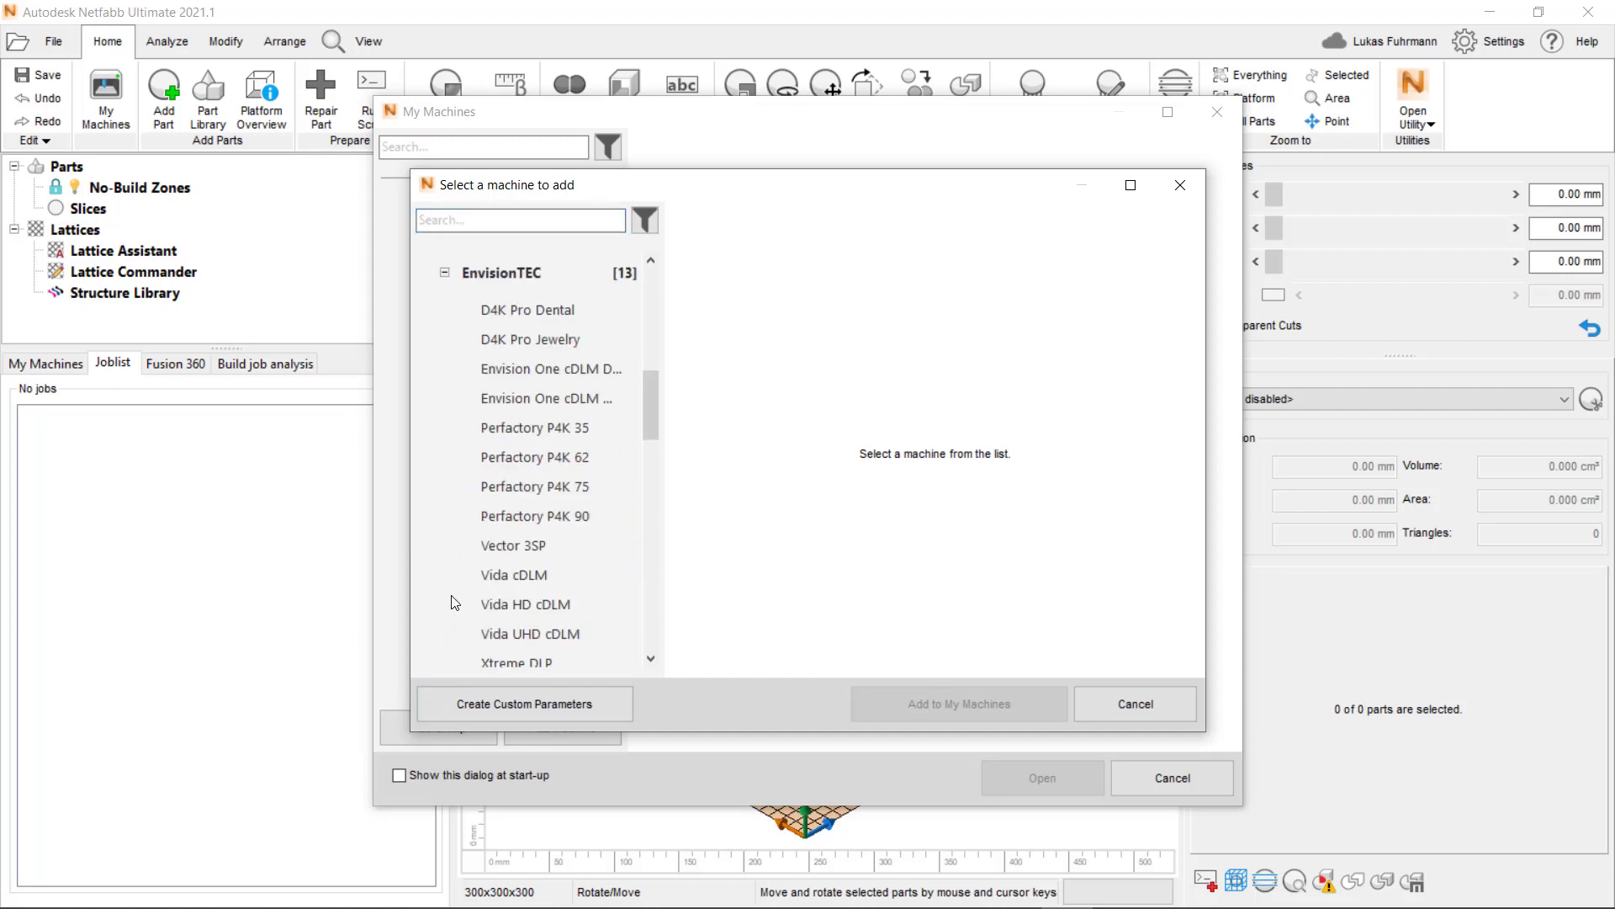
left_click(546, 397)
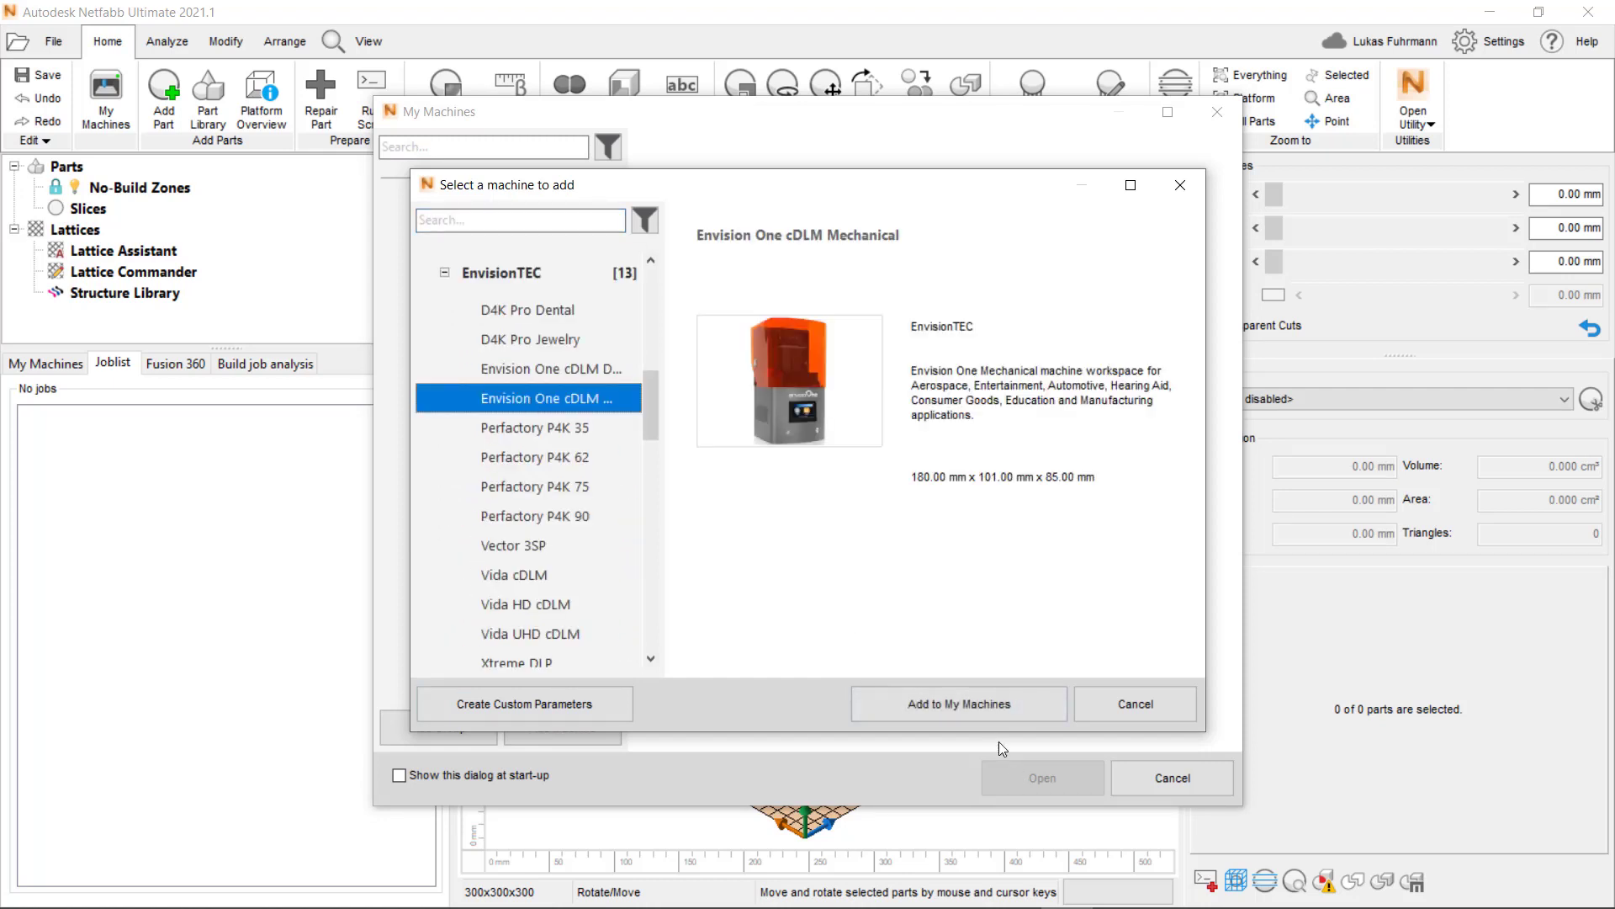
left_click(958, 704)
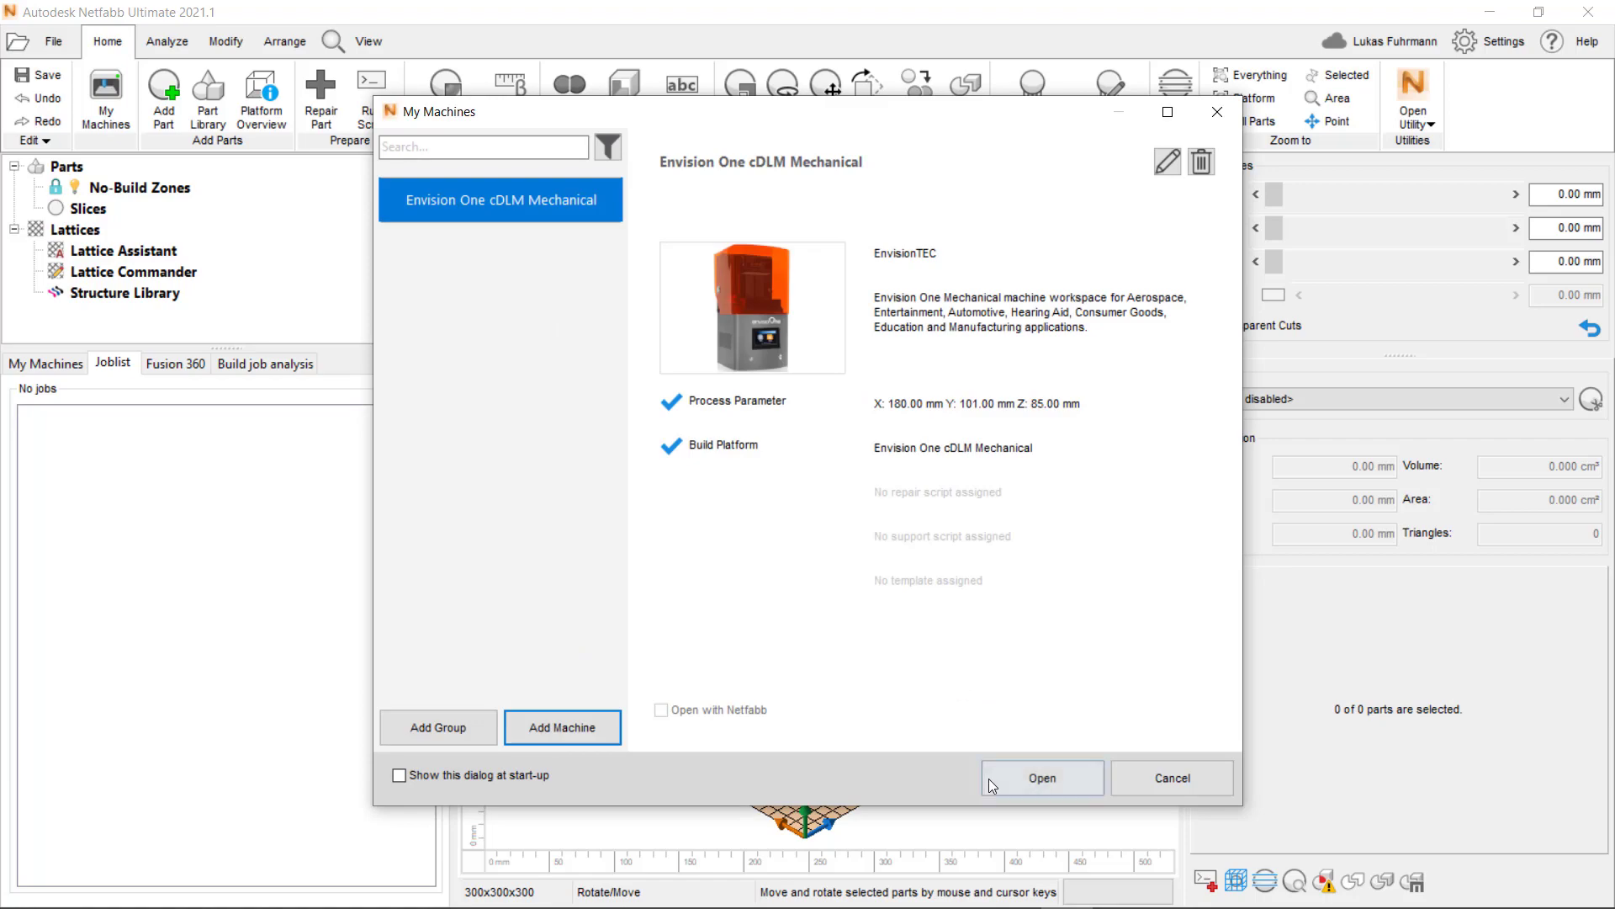
left_click(1040, 778)
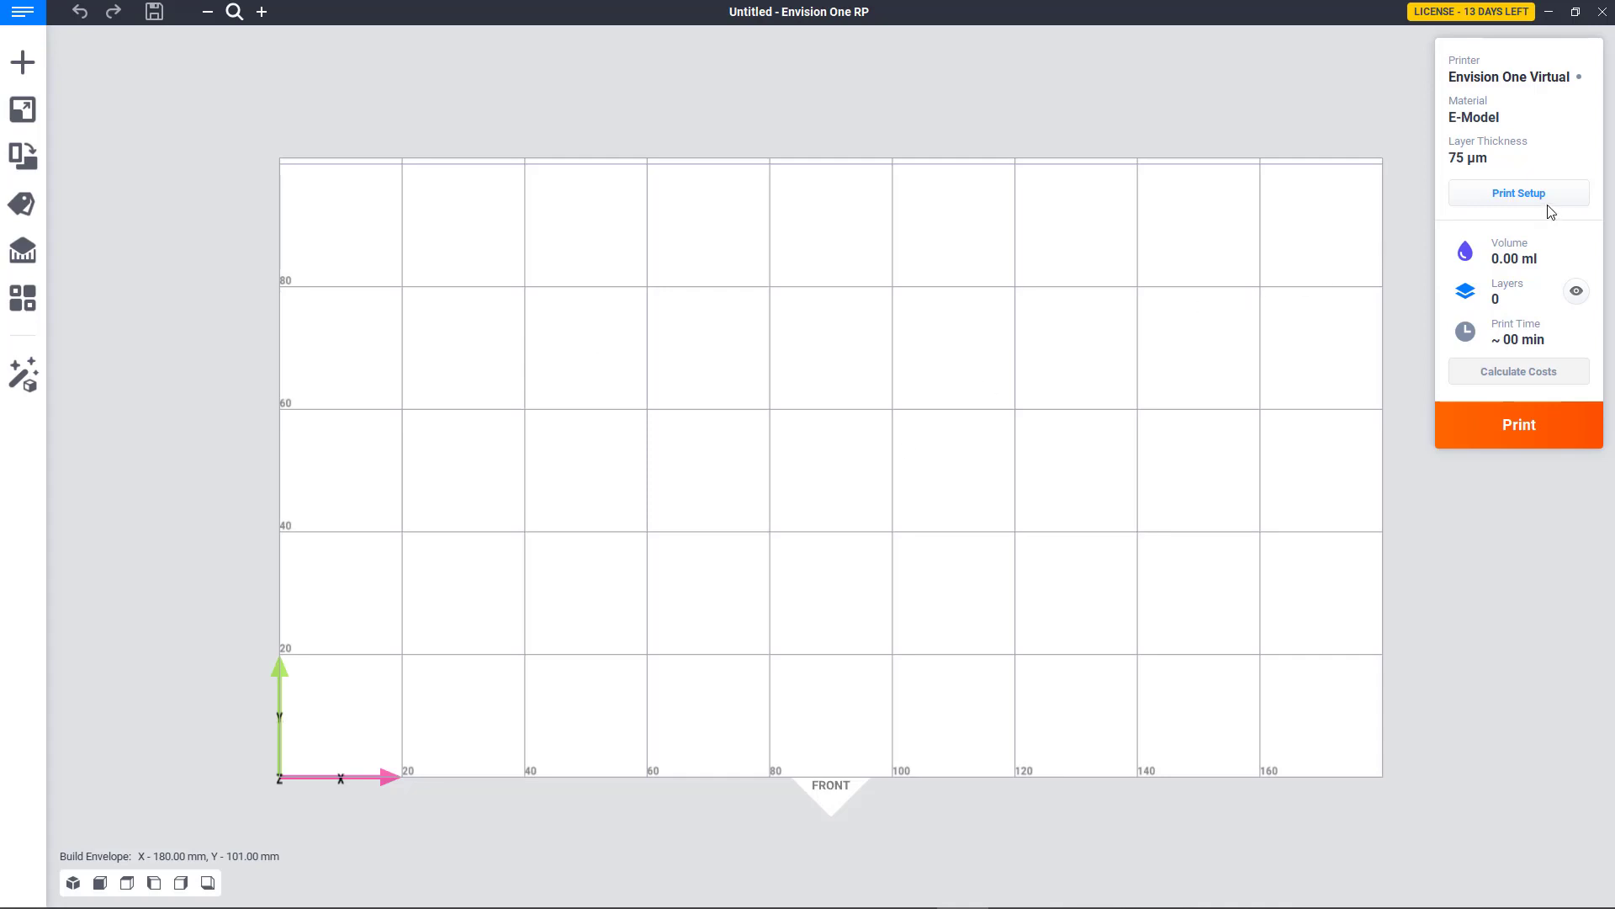
Step: Upload MyCustomBuildStyle.bs as a buildstyle in the Envision One RP print setup
left_click(1517, 192)
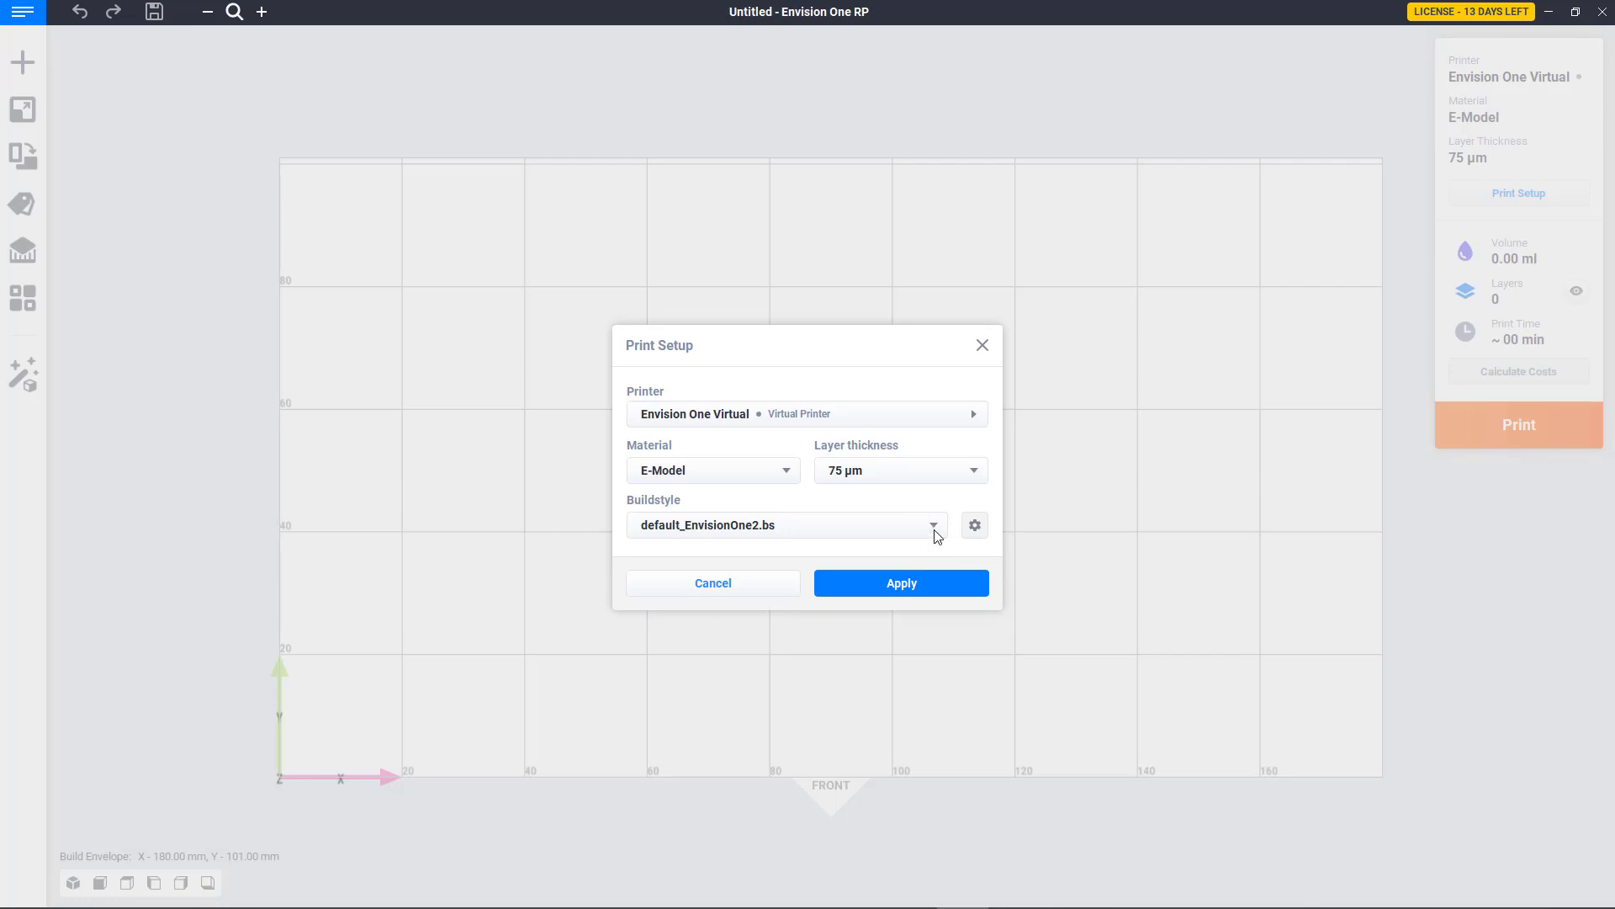
left_click(975, 525)
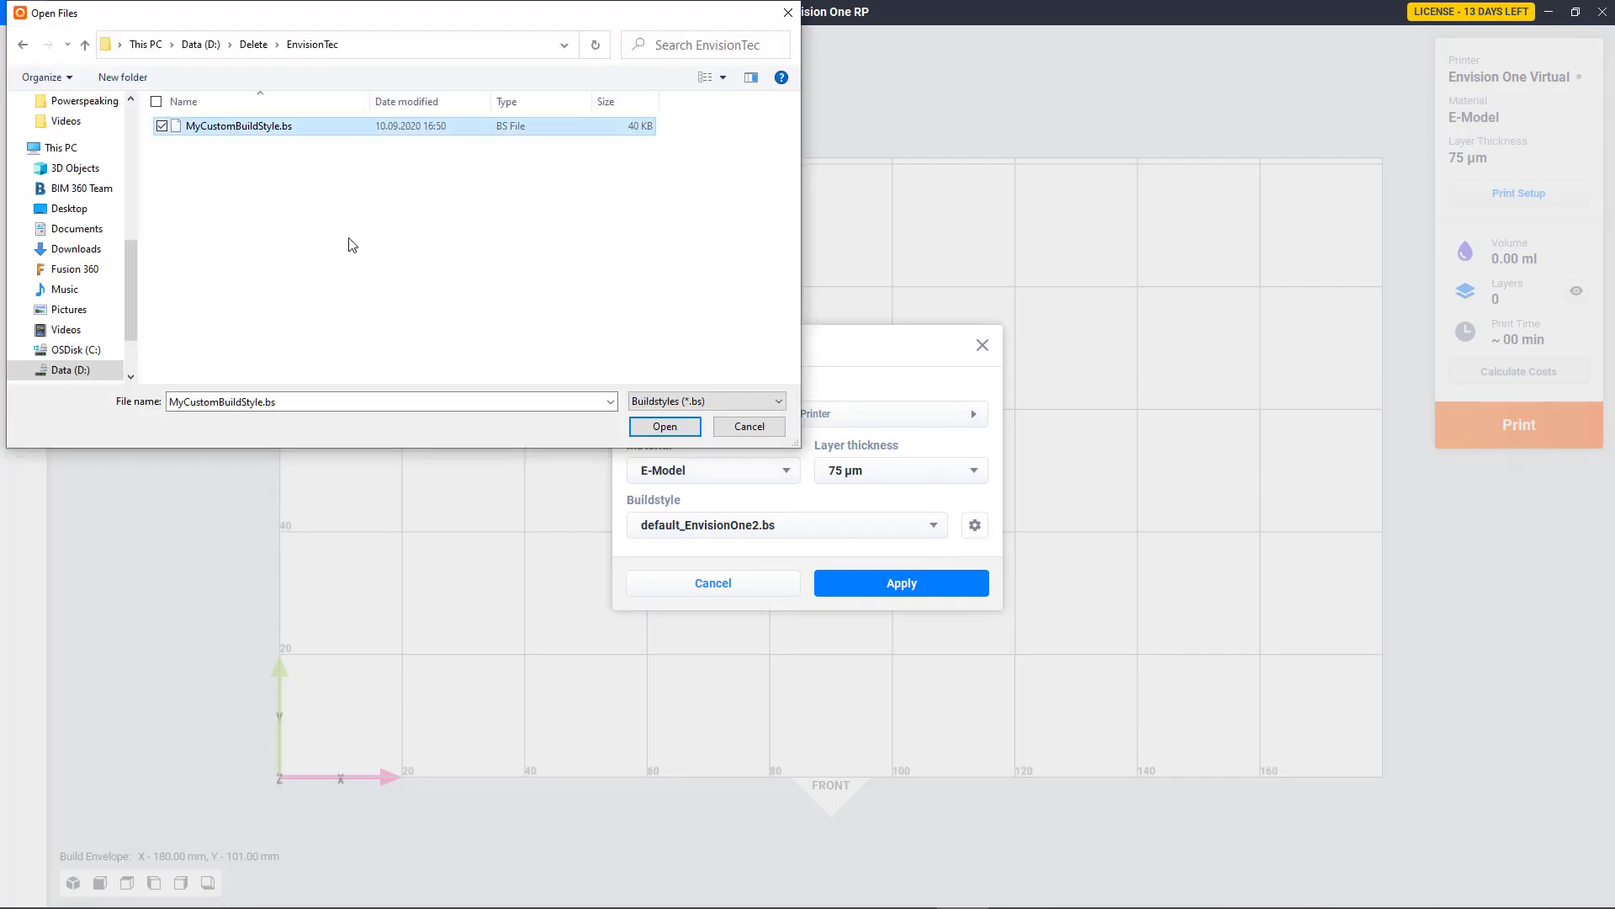
left_click(664, 426)
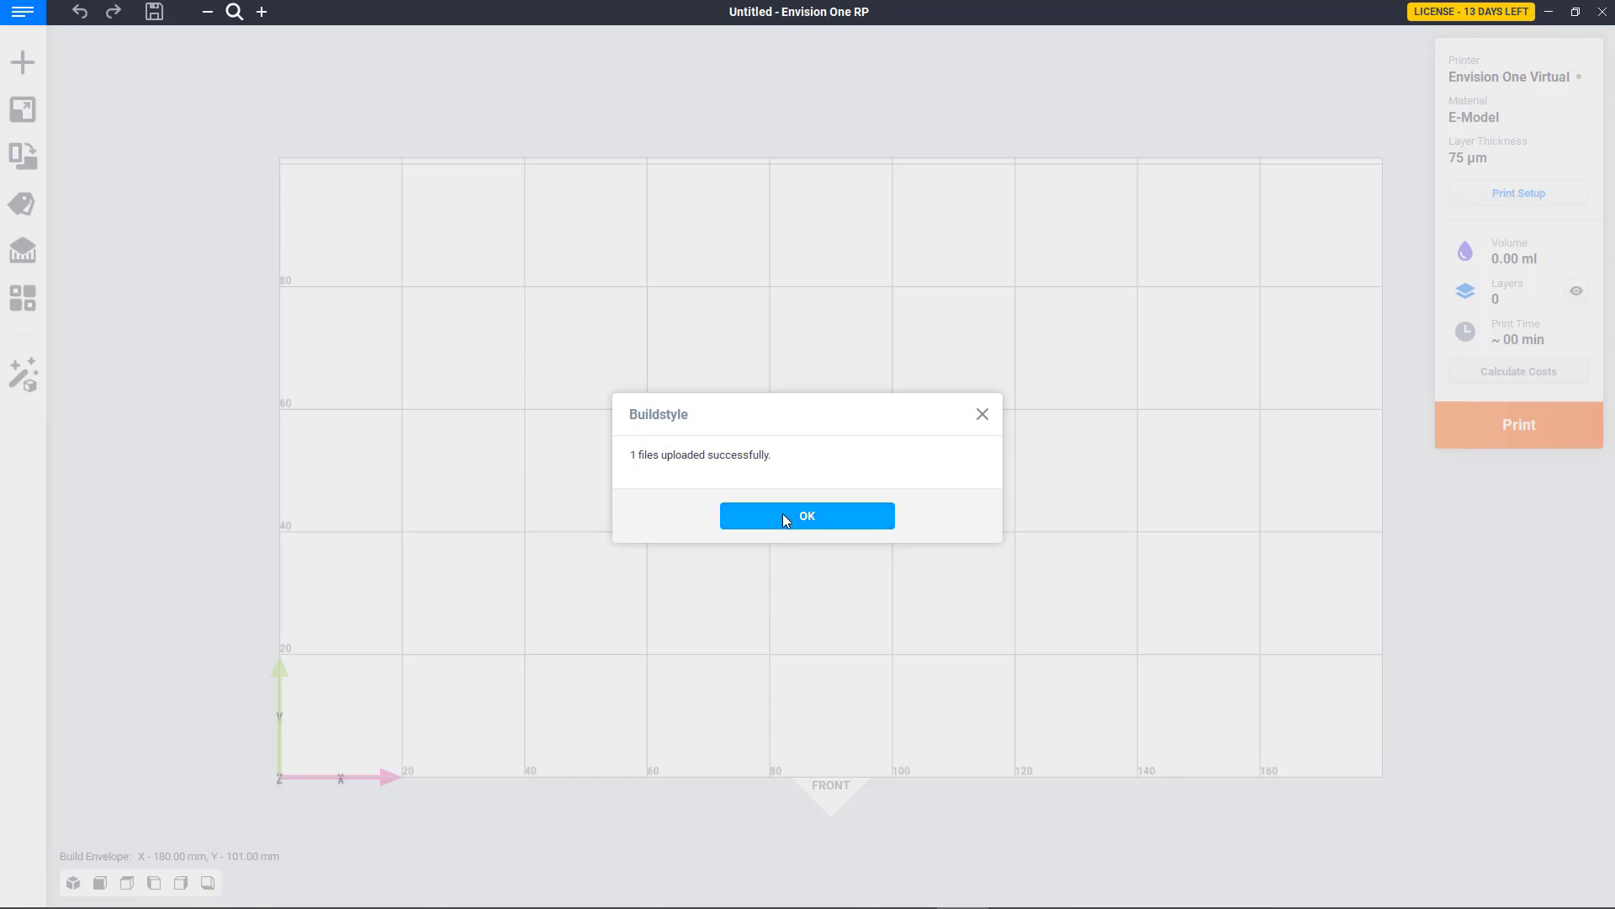
left_click(806, 515)
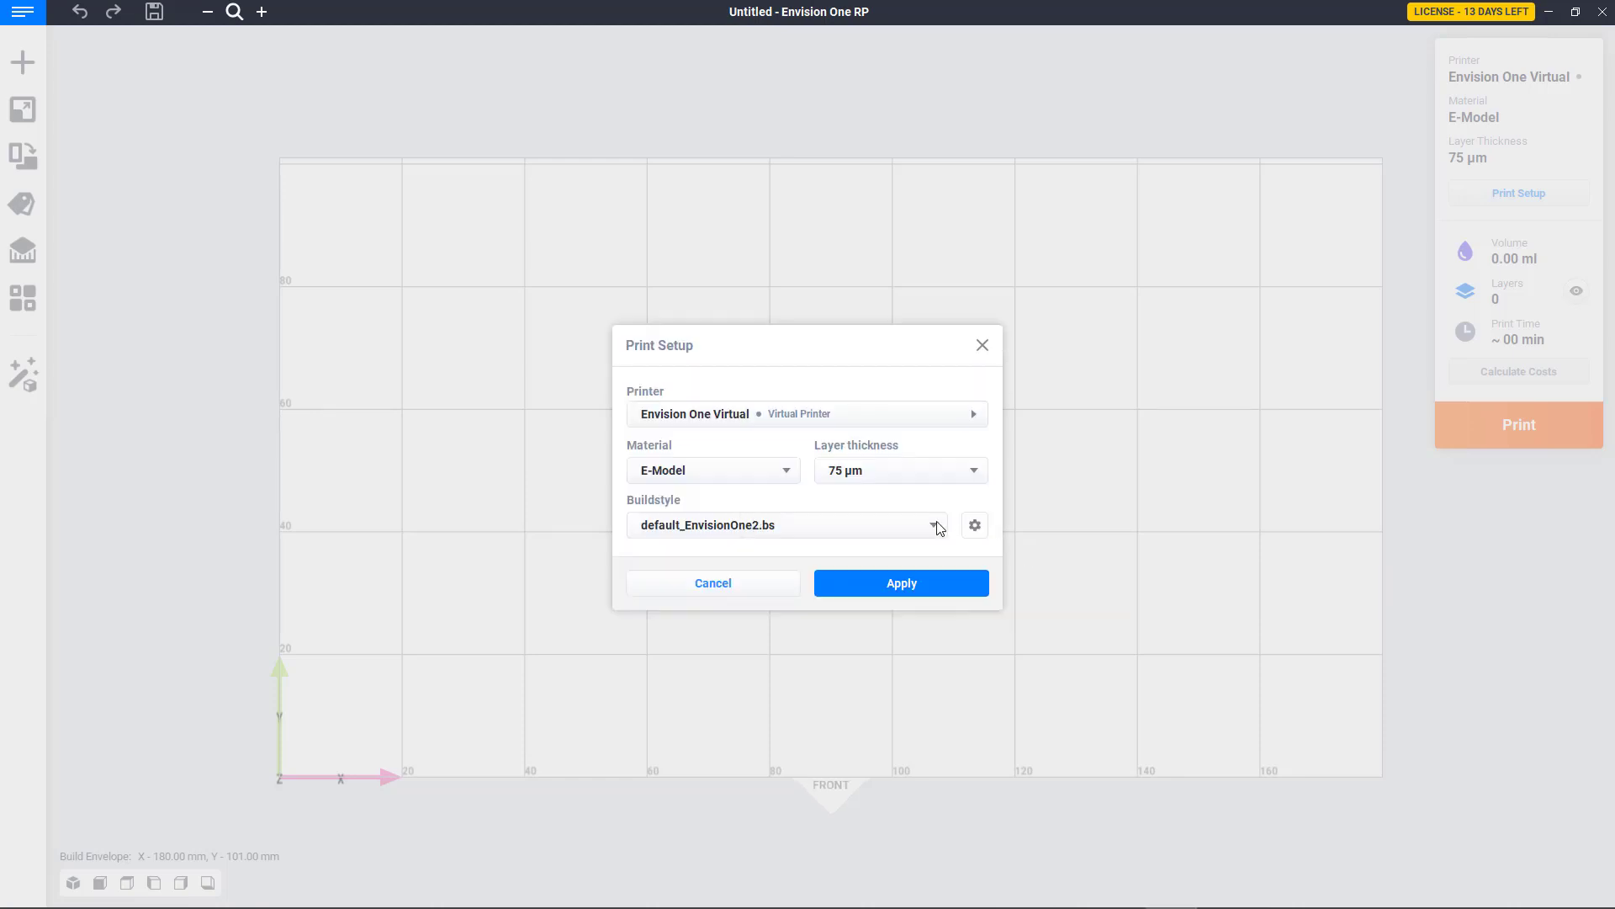
Step: Verify the available buildstyles and set the Netfabb job's buildstyle to MyCustomBuildStyle.bs
left_click(933, 525)
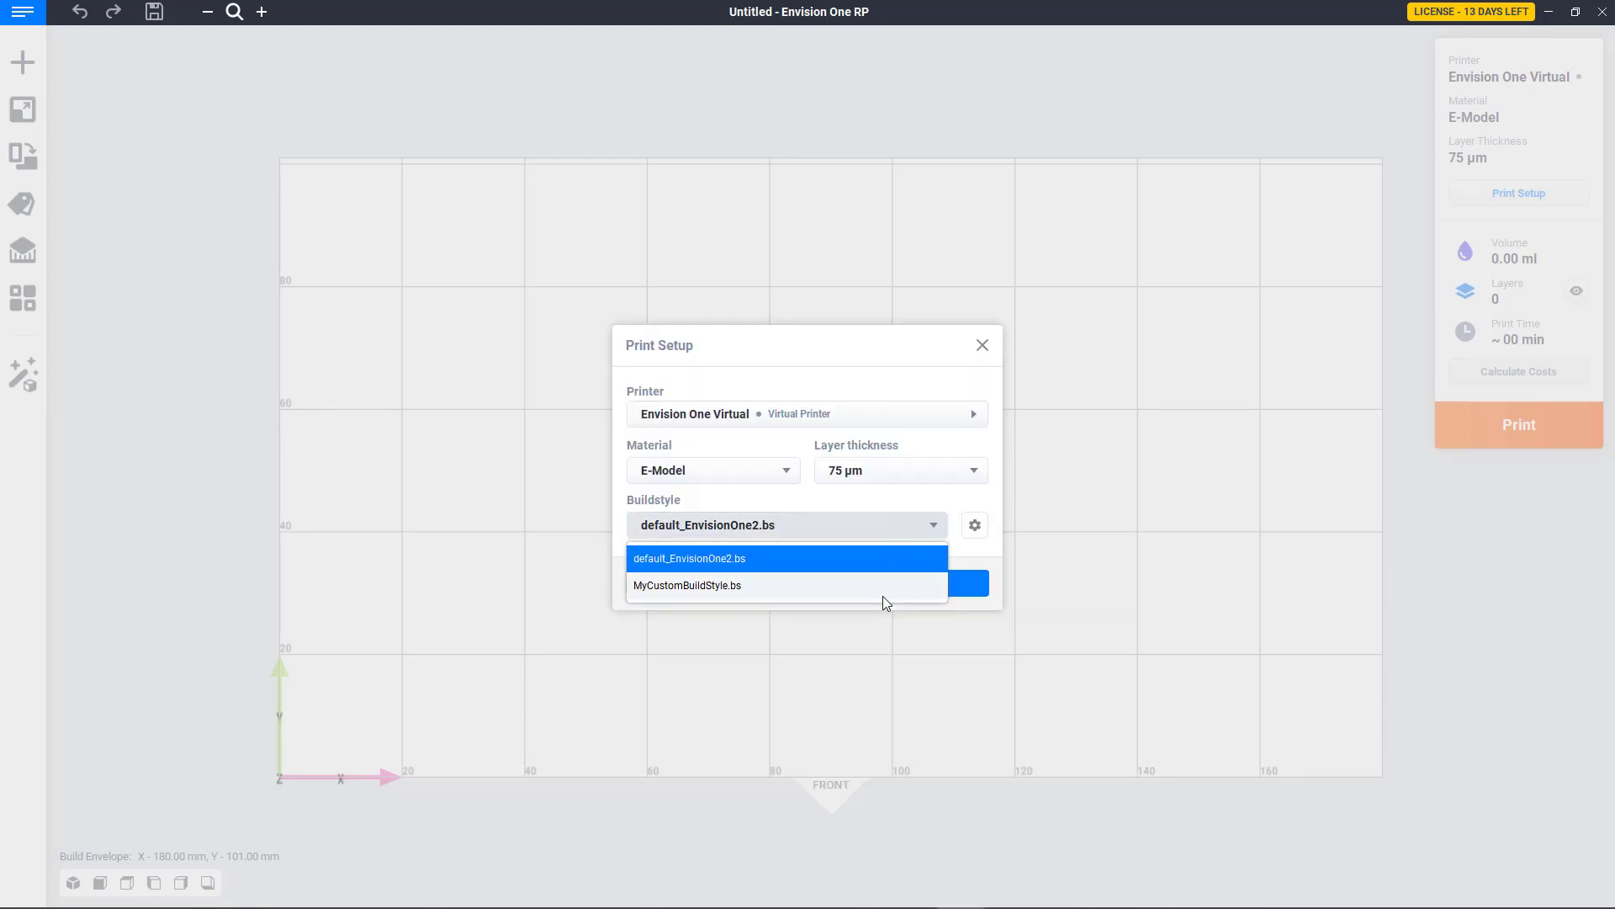
left_click(686, 586)
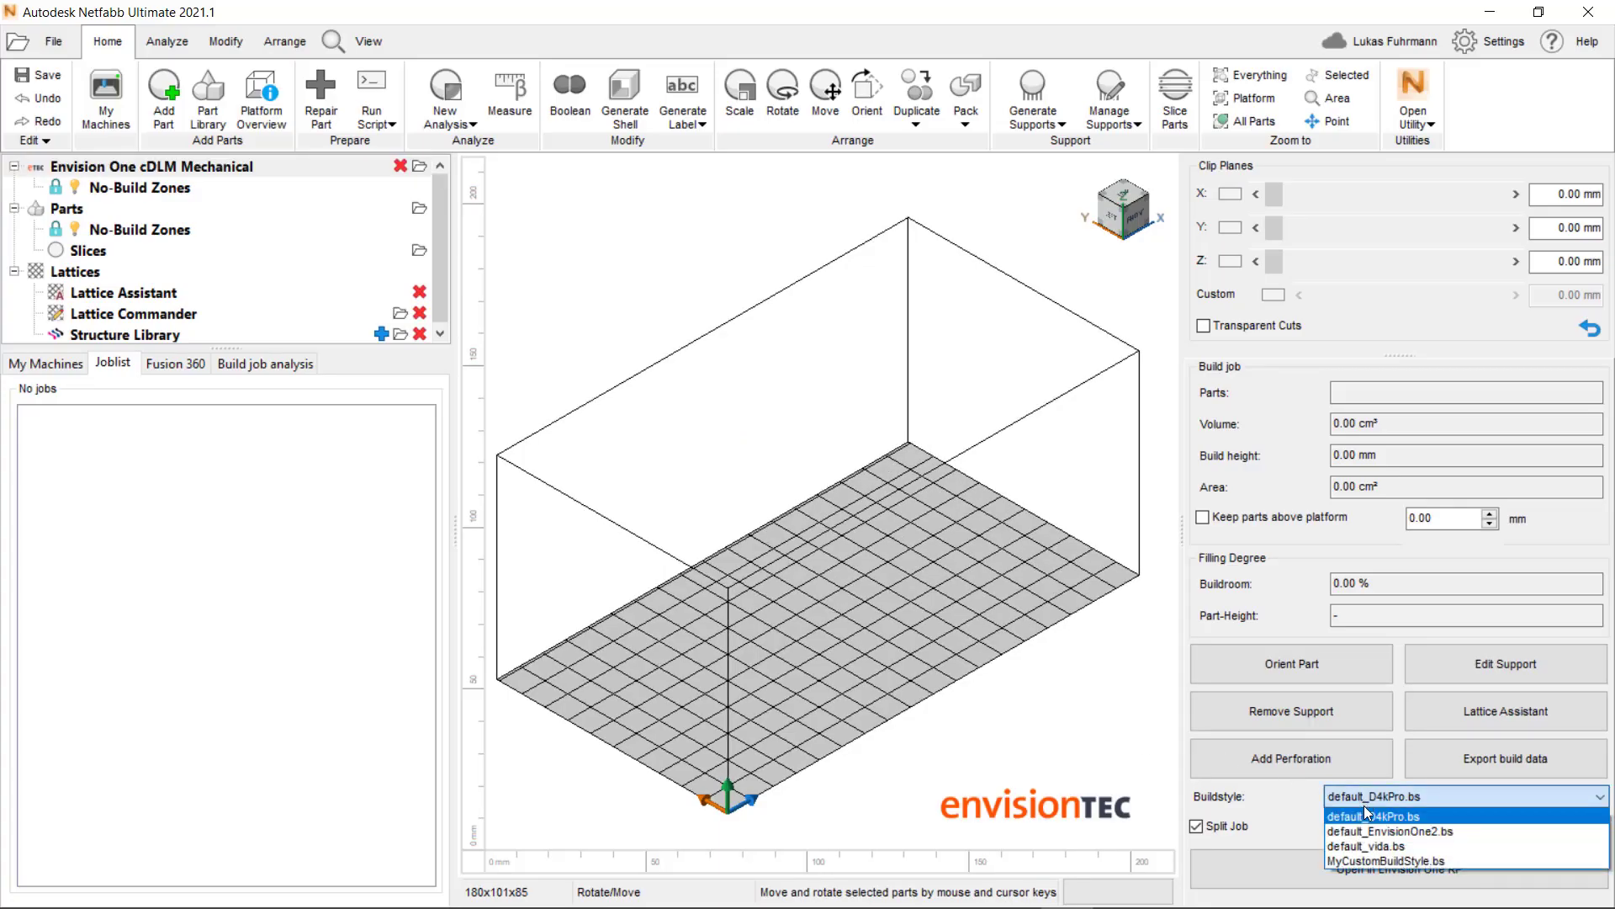
left_click(1384, 860)
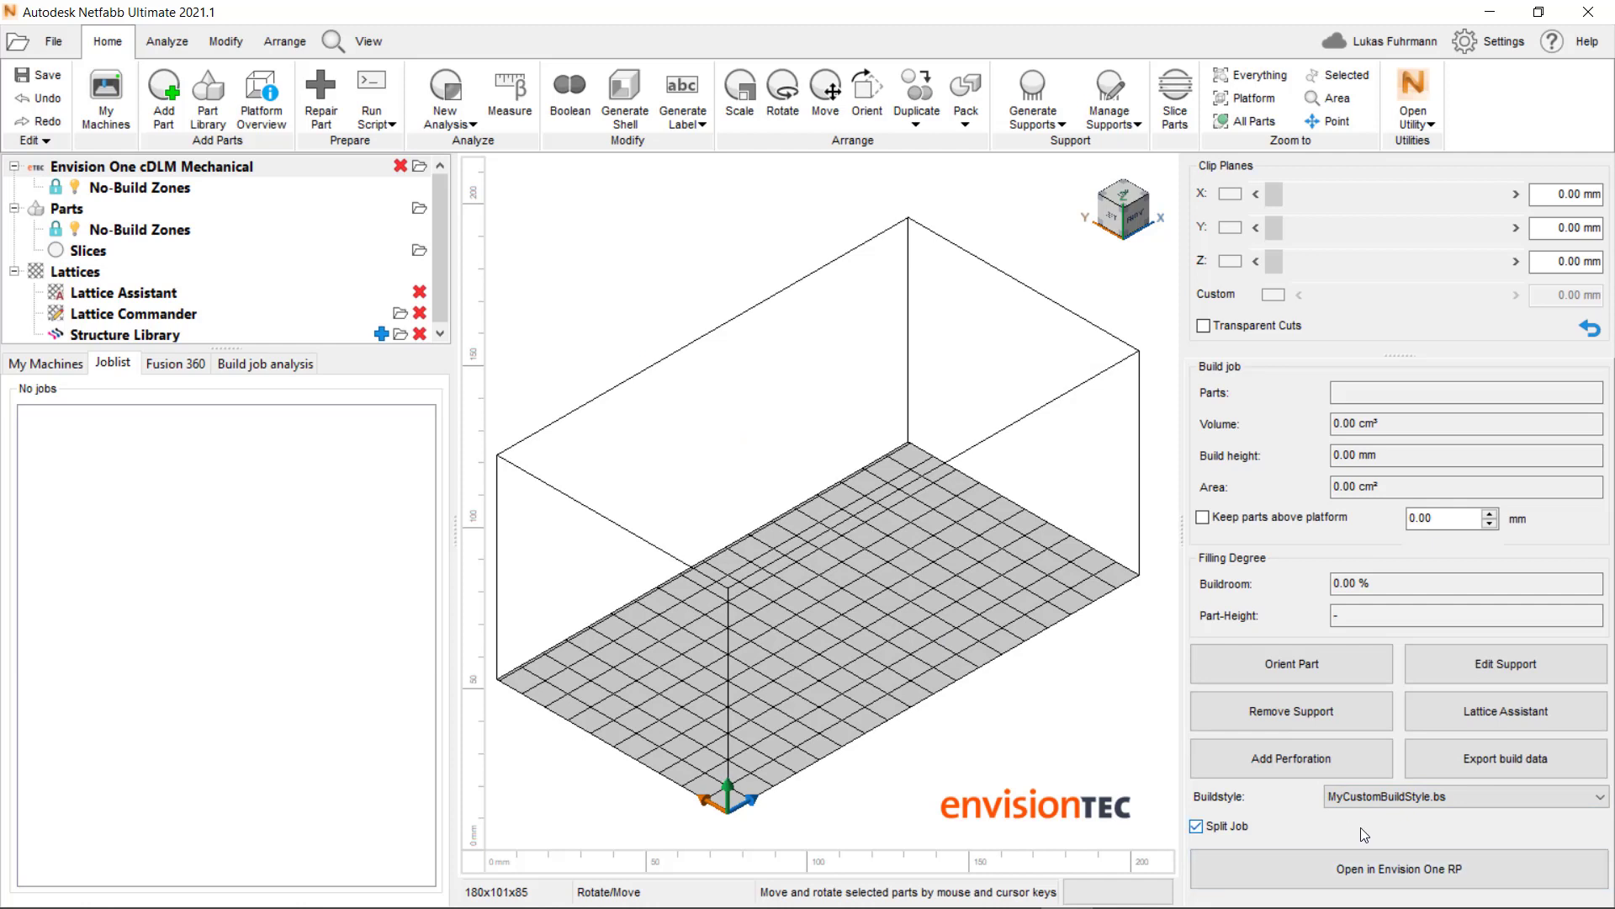
left_click(1196, 825)
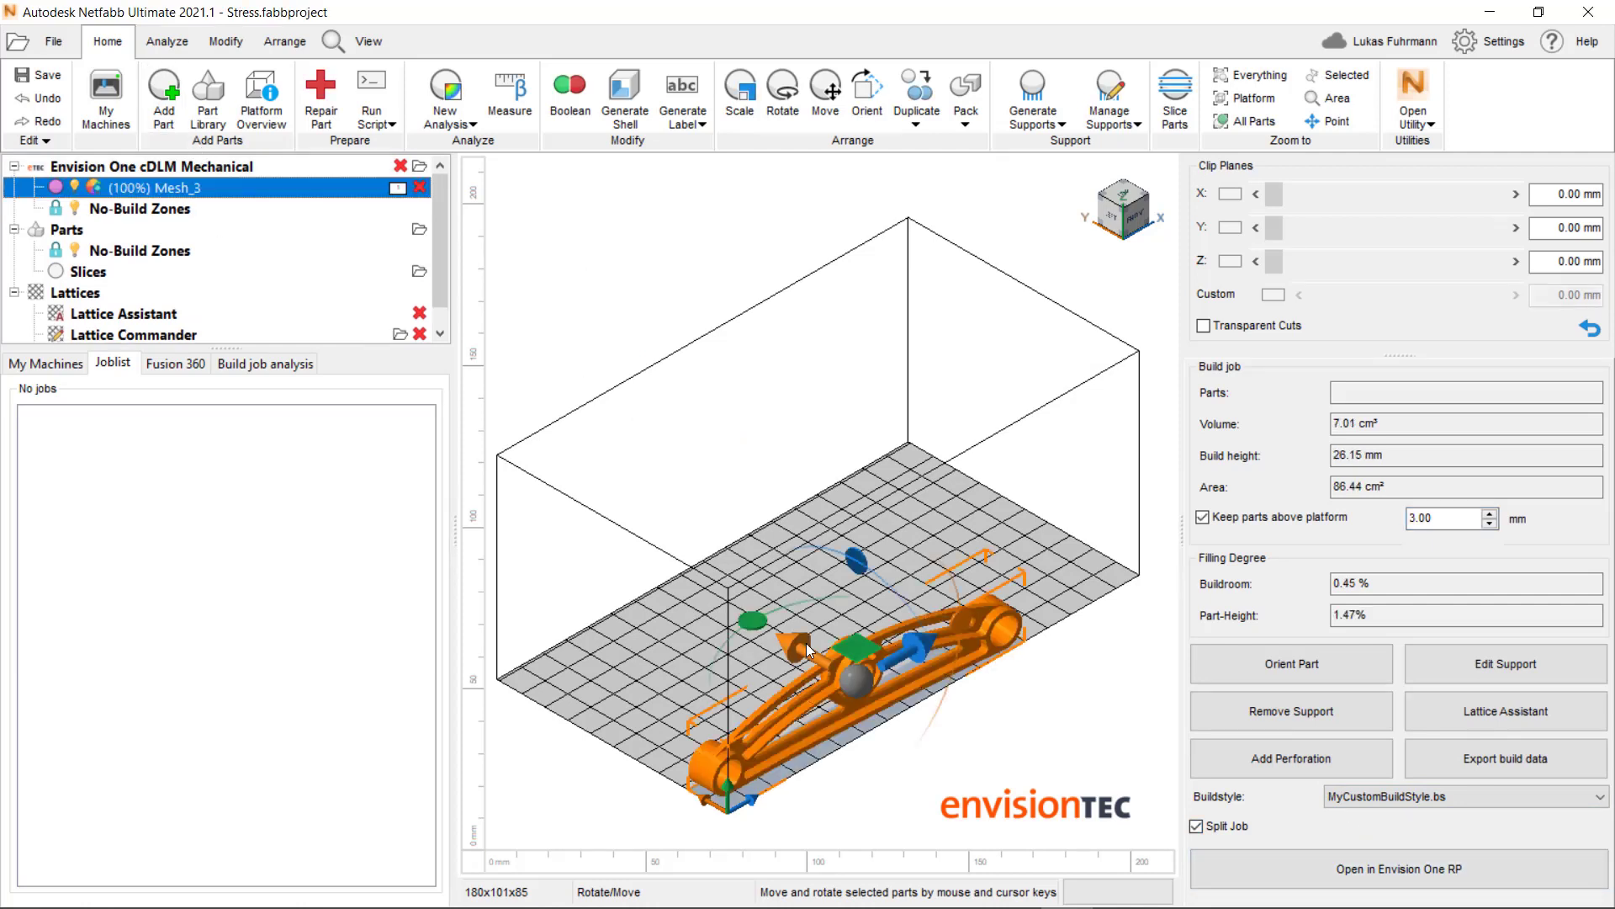
Step: Auto-orient the Mesh_3 part and generate DLP lattice supports with the Lattice Assistant
left_click(1290, 663)
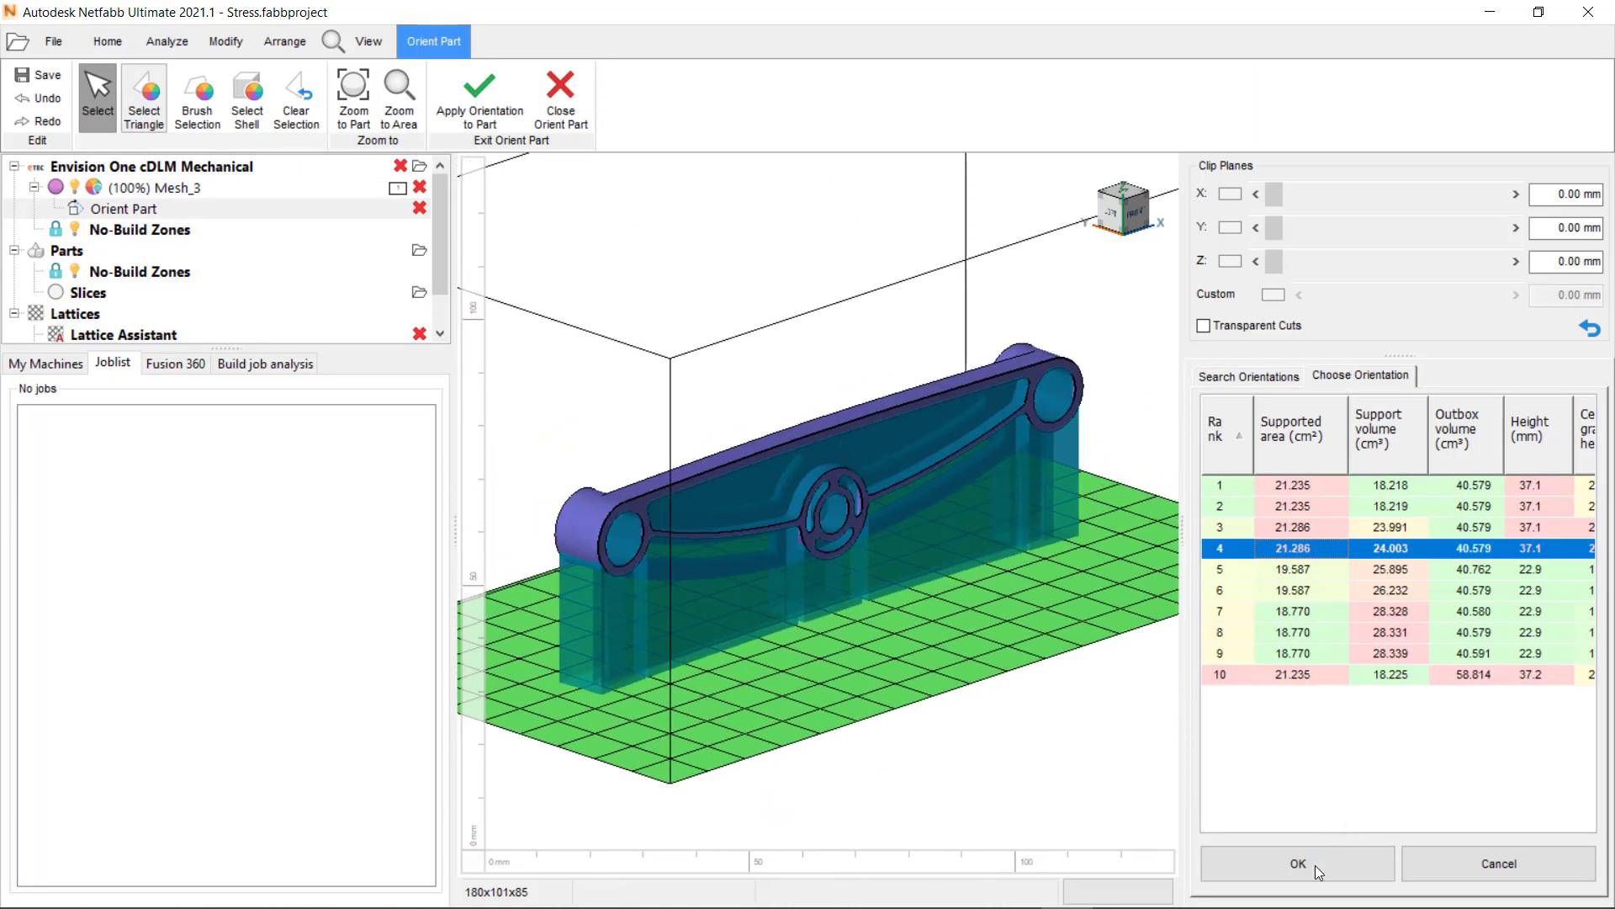
left_click(1296, 864)
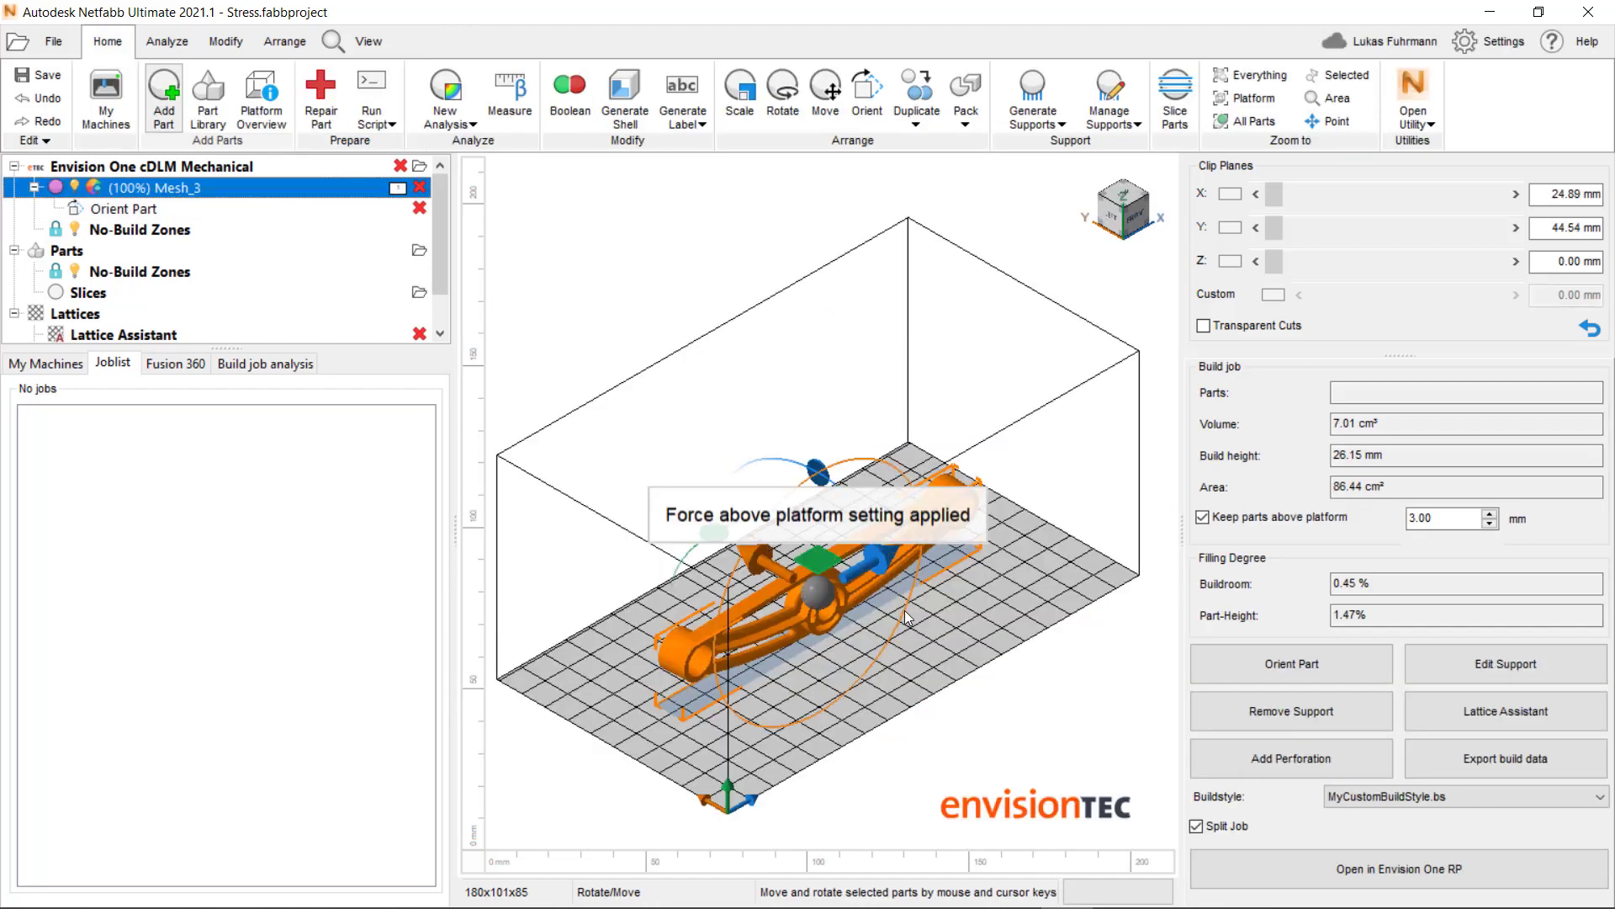
left_click(1504, 710)
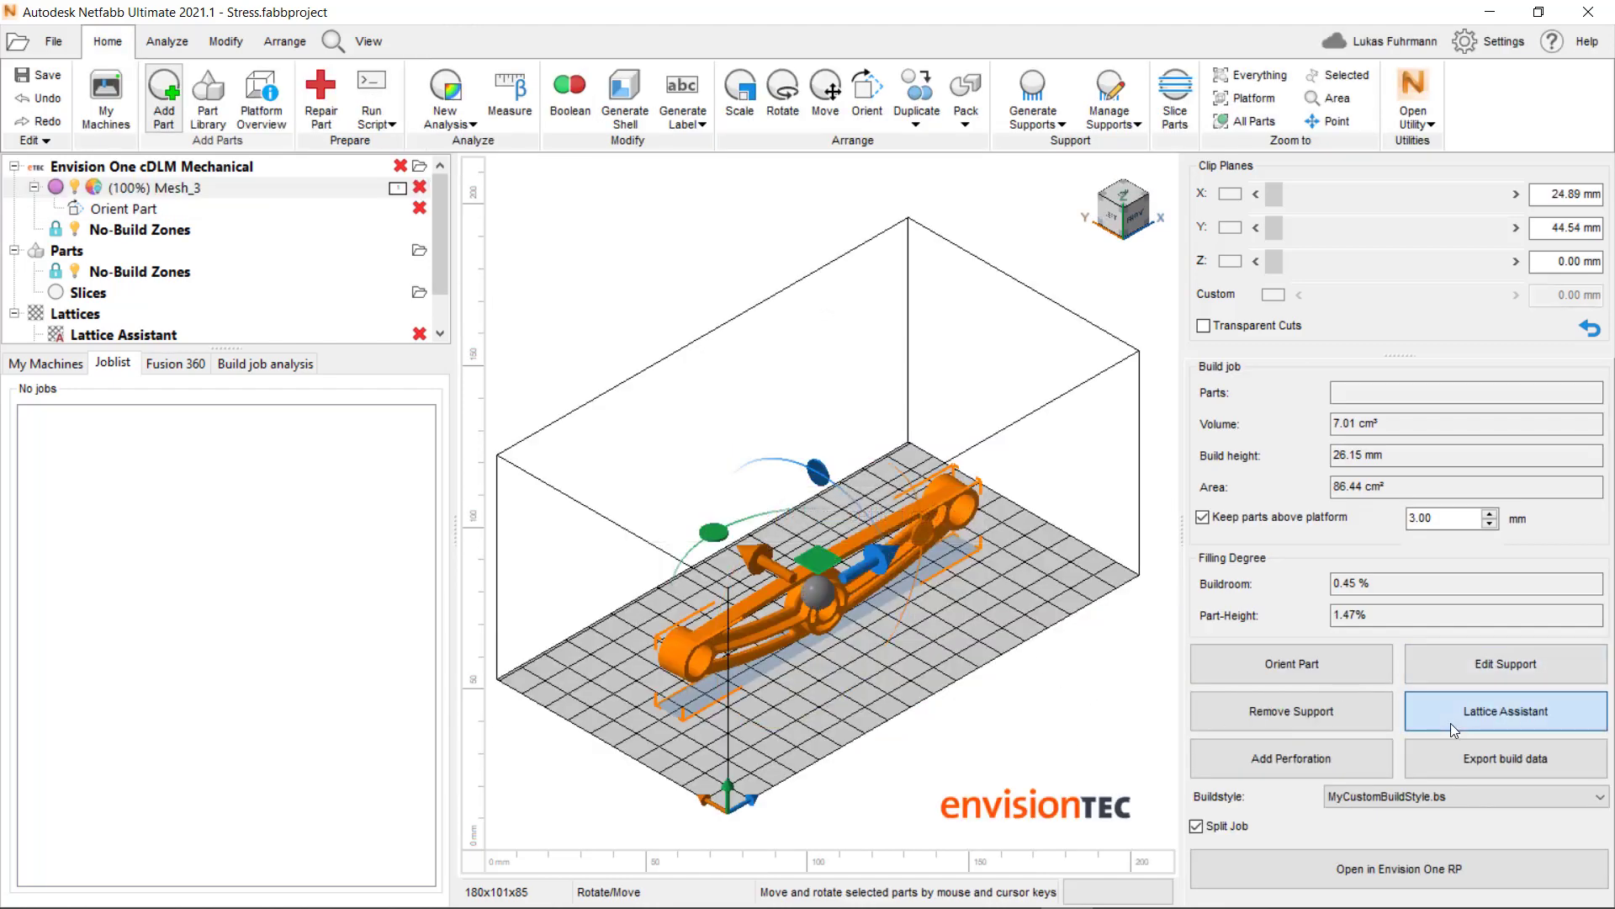
left_click(1504, 710)
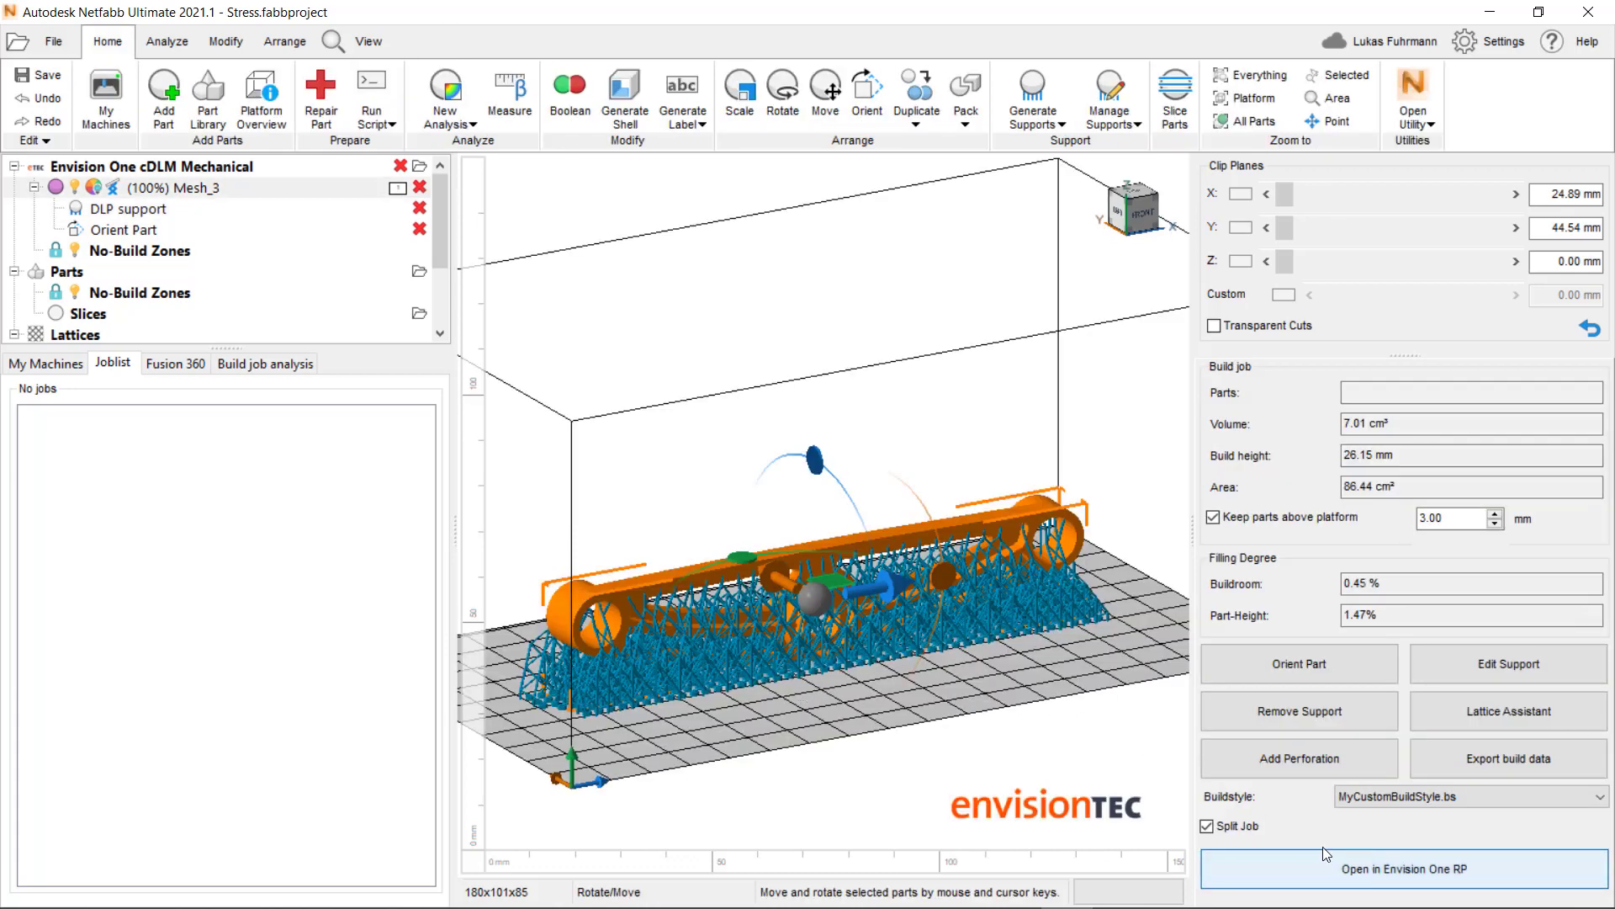
Step: Send the supported job to Envision One RP, showing 10.10 ml, 349 layers and about 7 h
left_click(1402, 868)
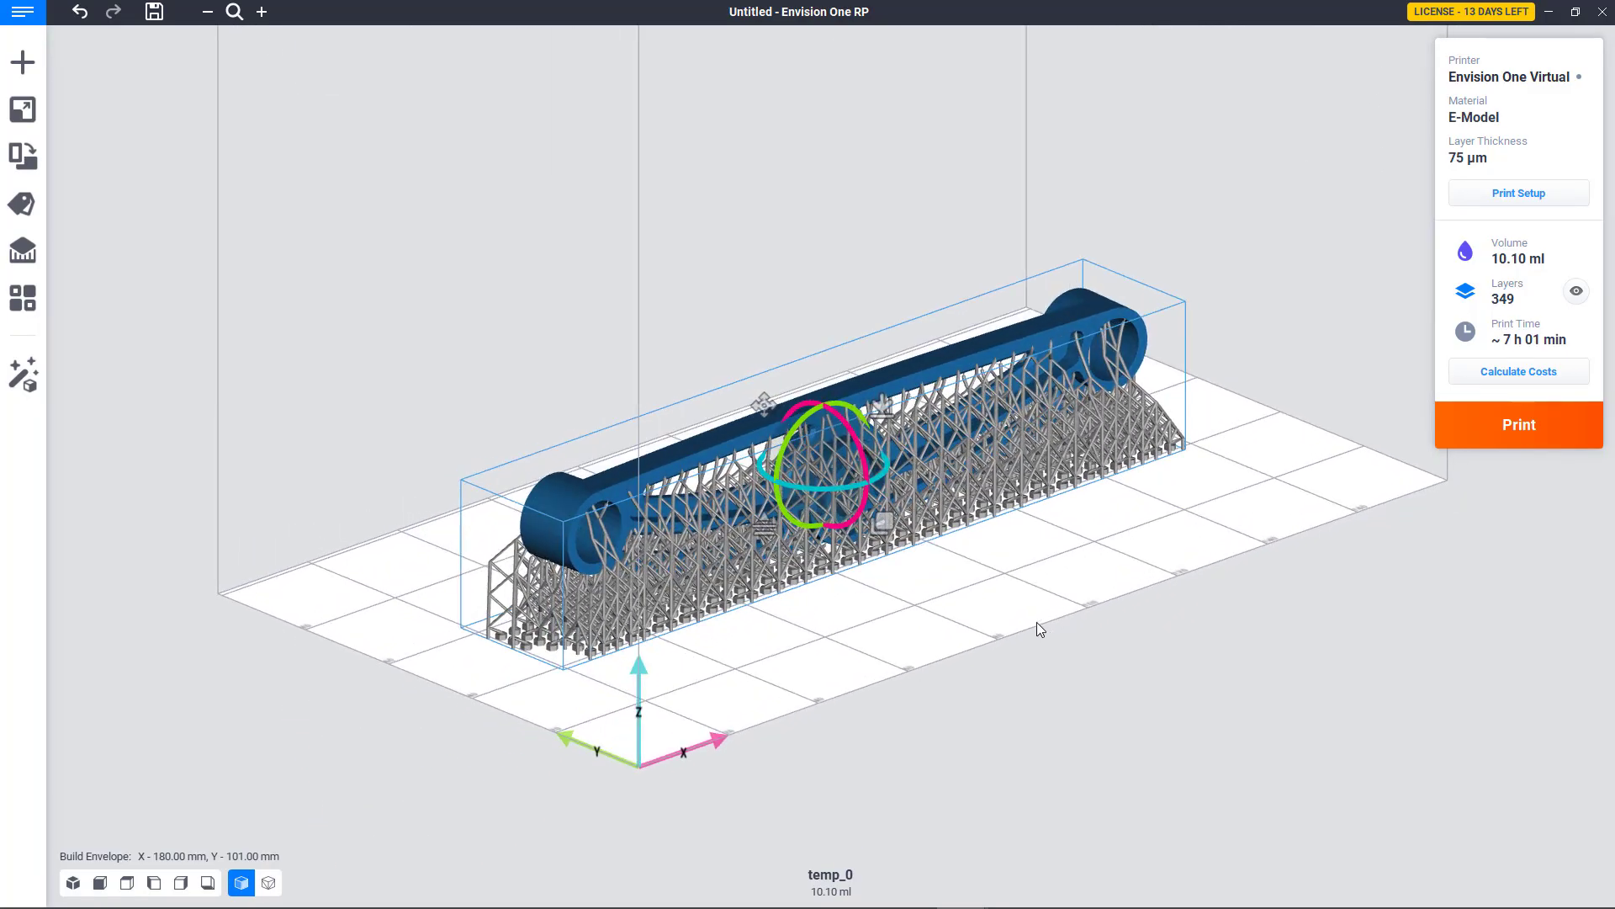
mouse_move(1410, 426)
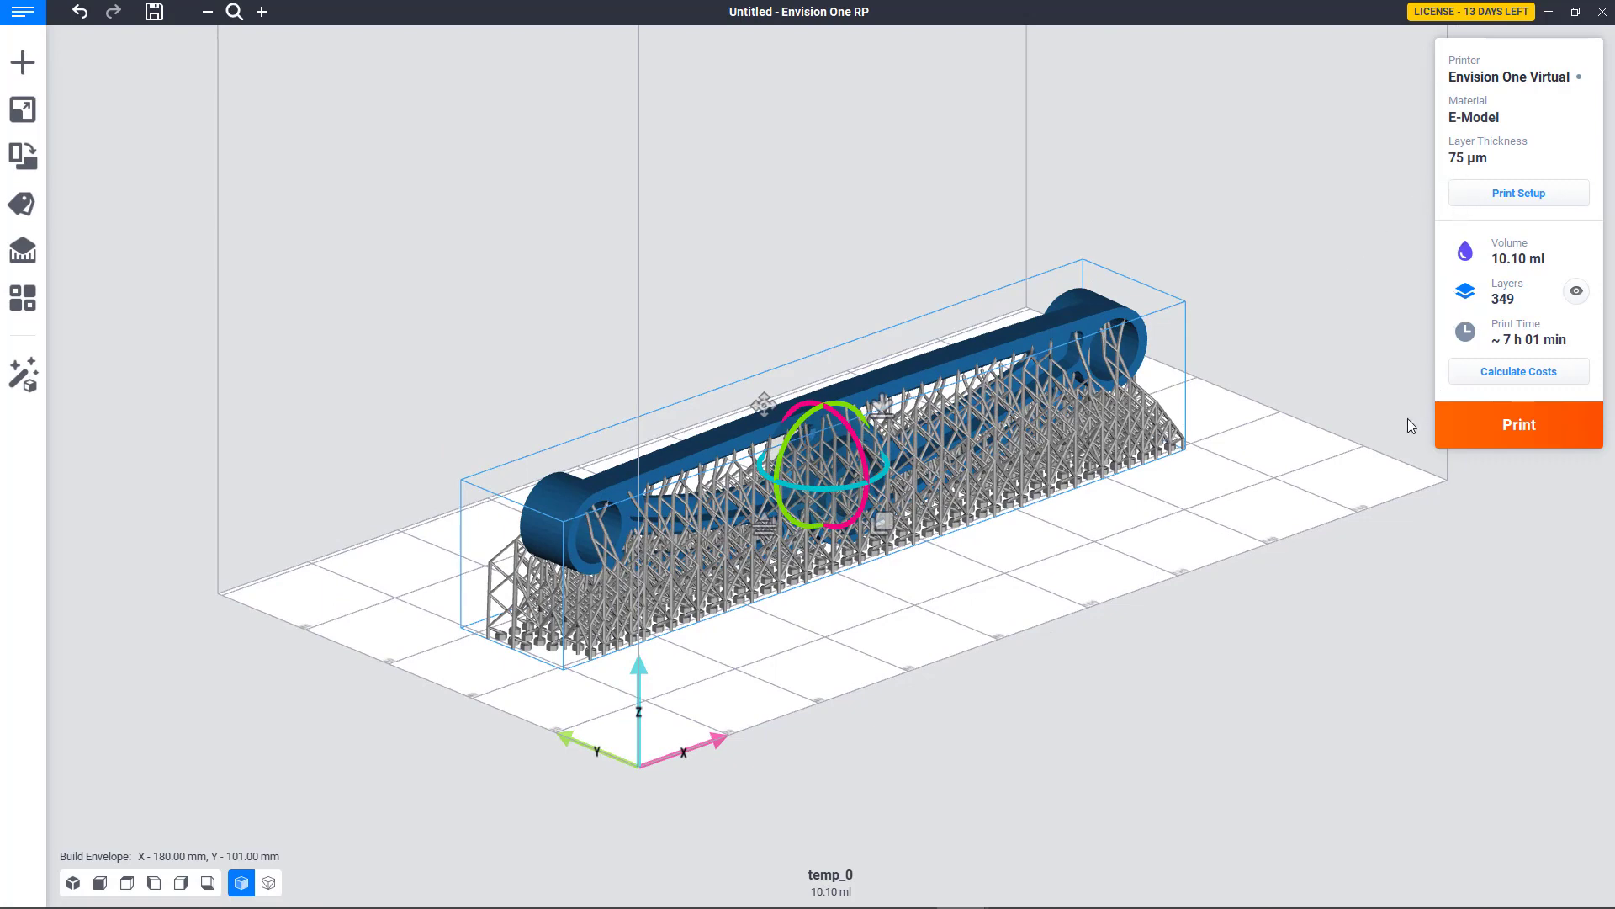